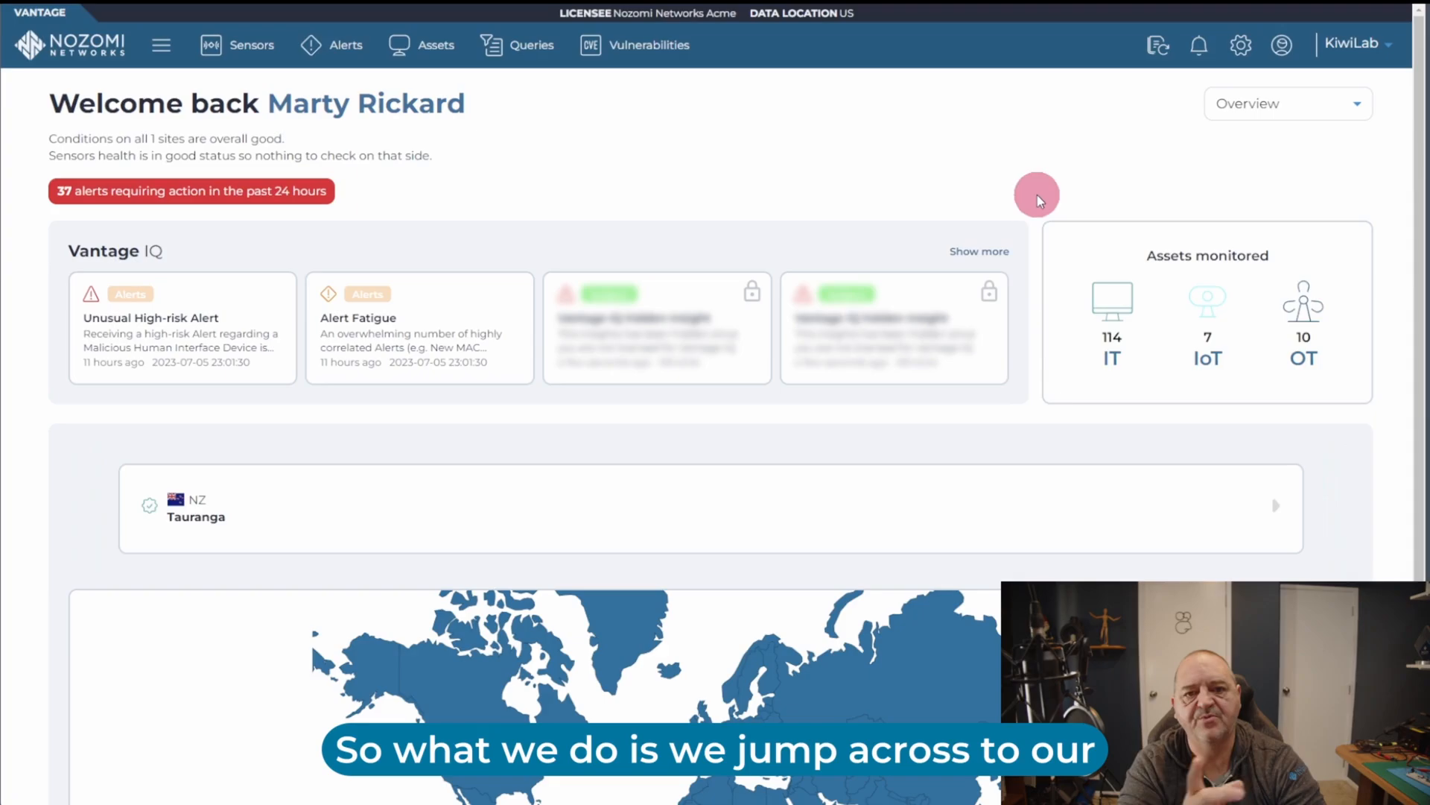
Open the gear settings to reach System > General settings
left_click(1240, 45)
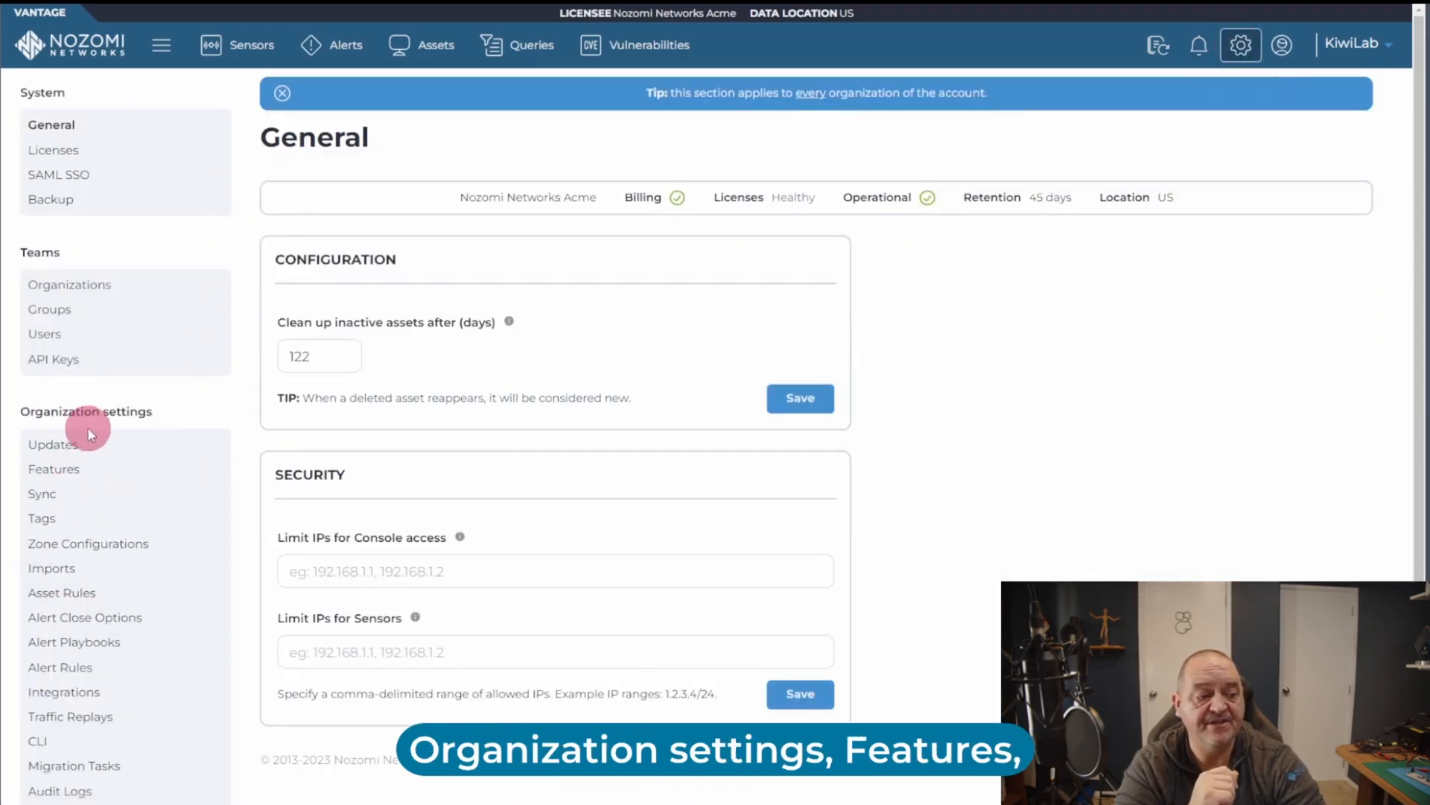
Turn on the Asset Intelligence Enrichment engine under Features and save
left_click(54, 467)
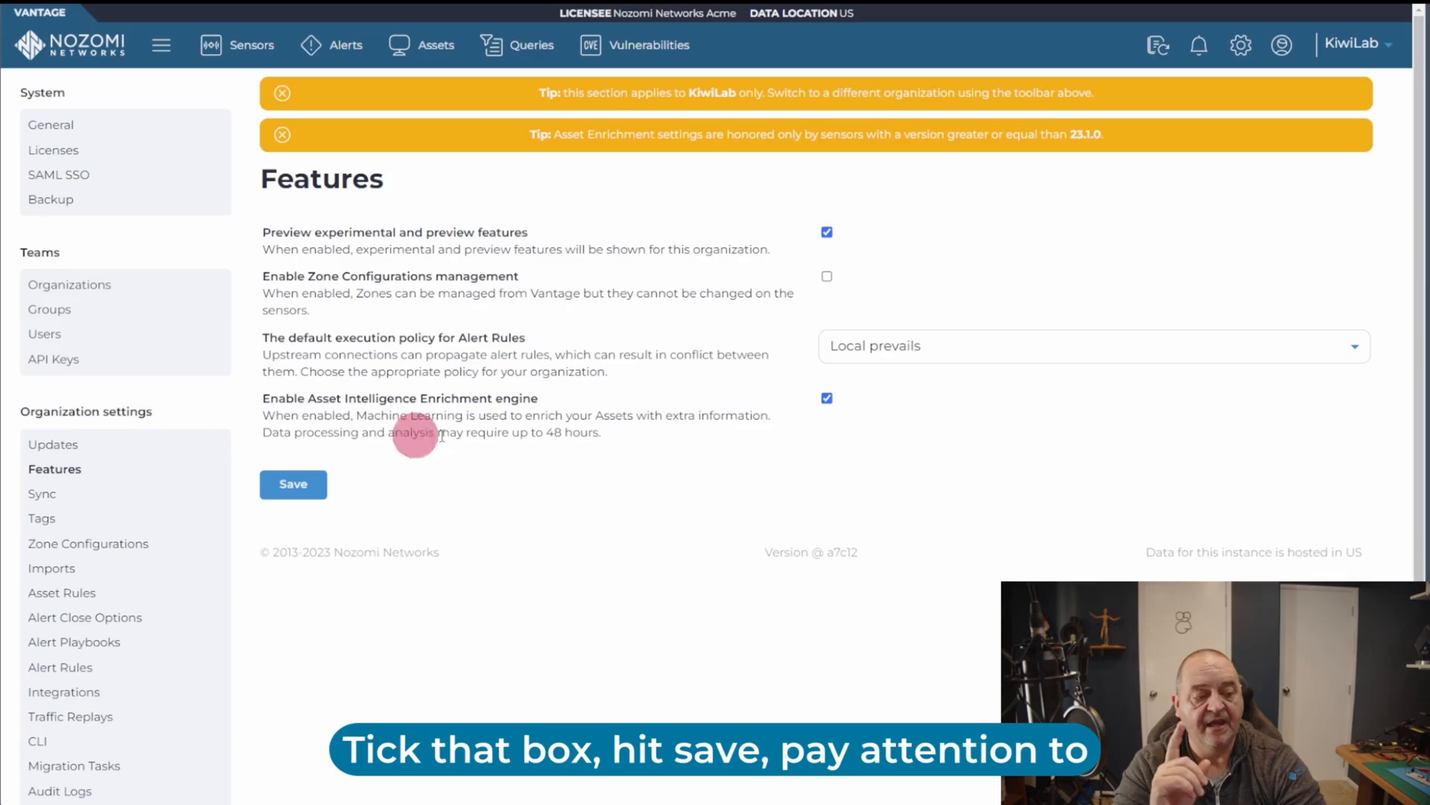
mouse_move(509, 454)
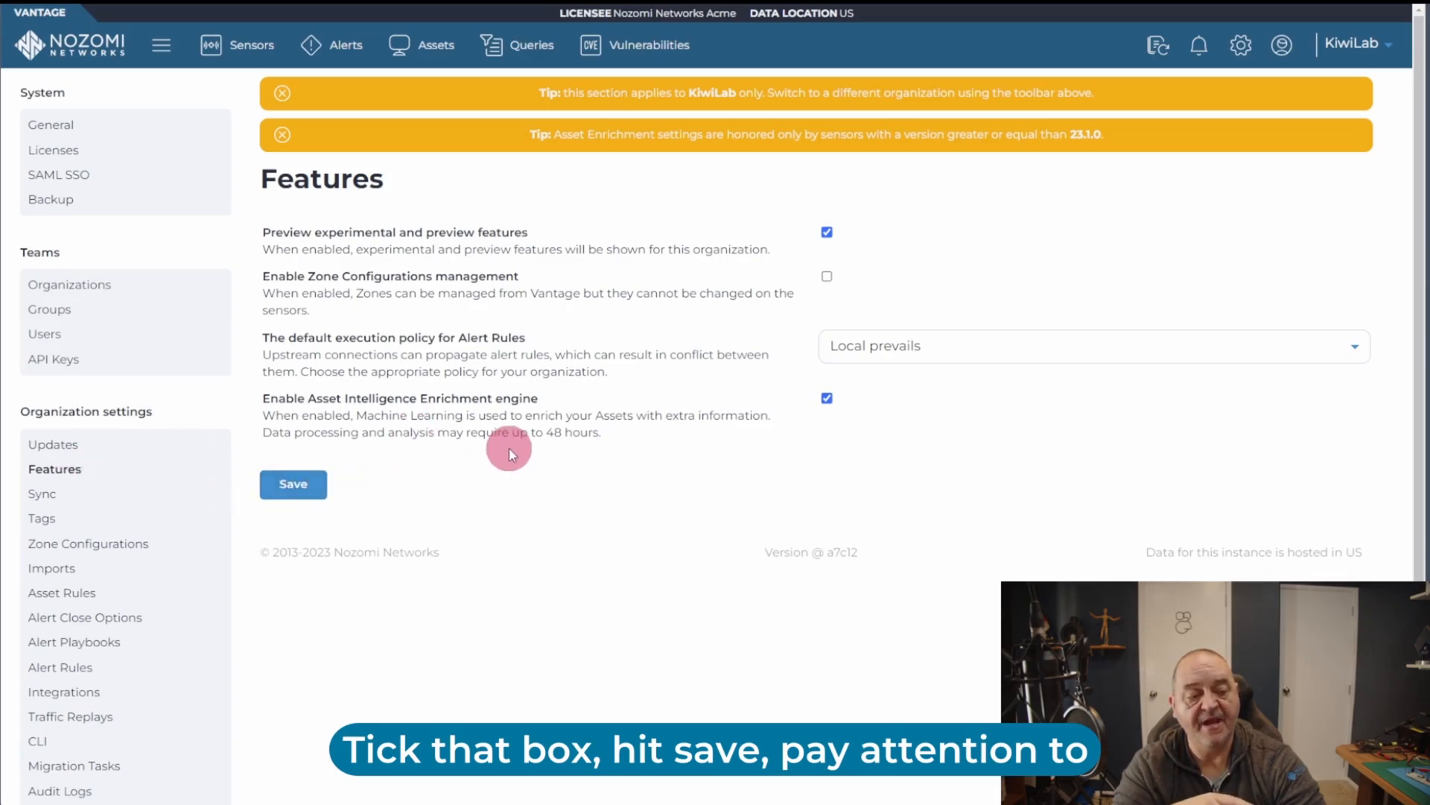
mouse_move(447, 461)
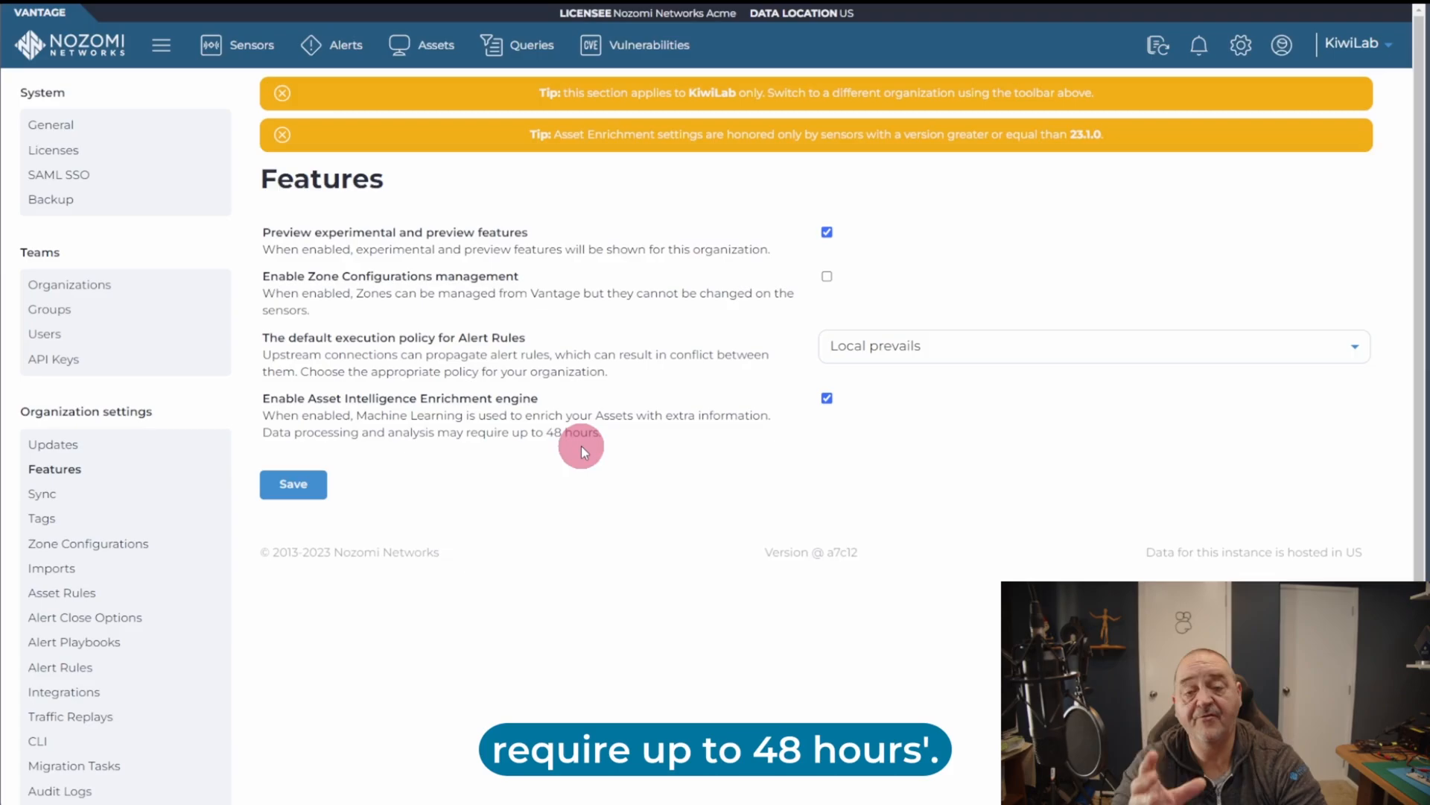
mouse_move(345, 520)
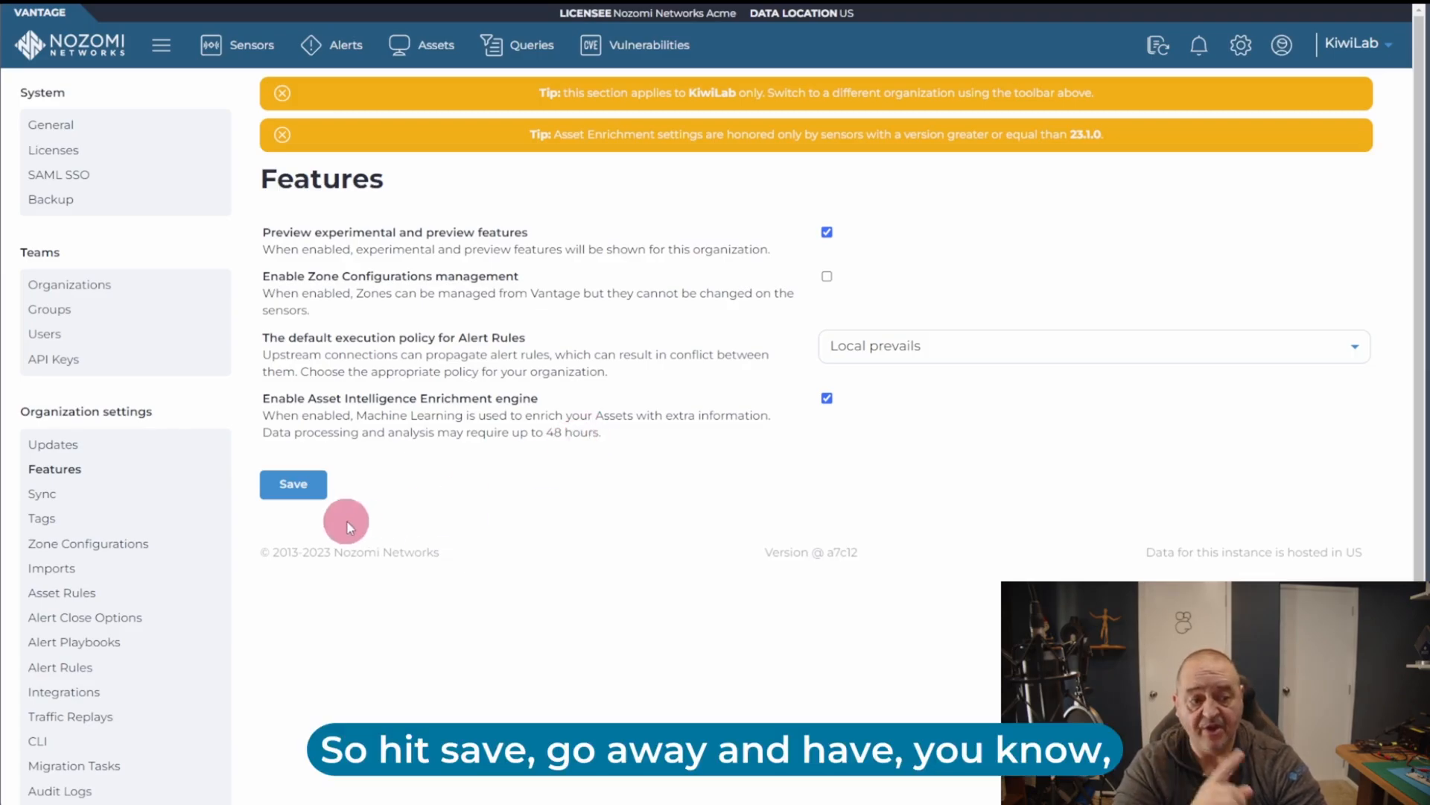
mouse_move(487, 473)
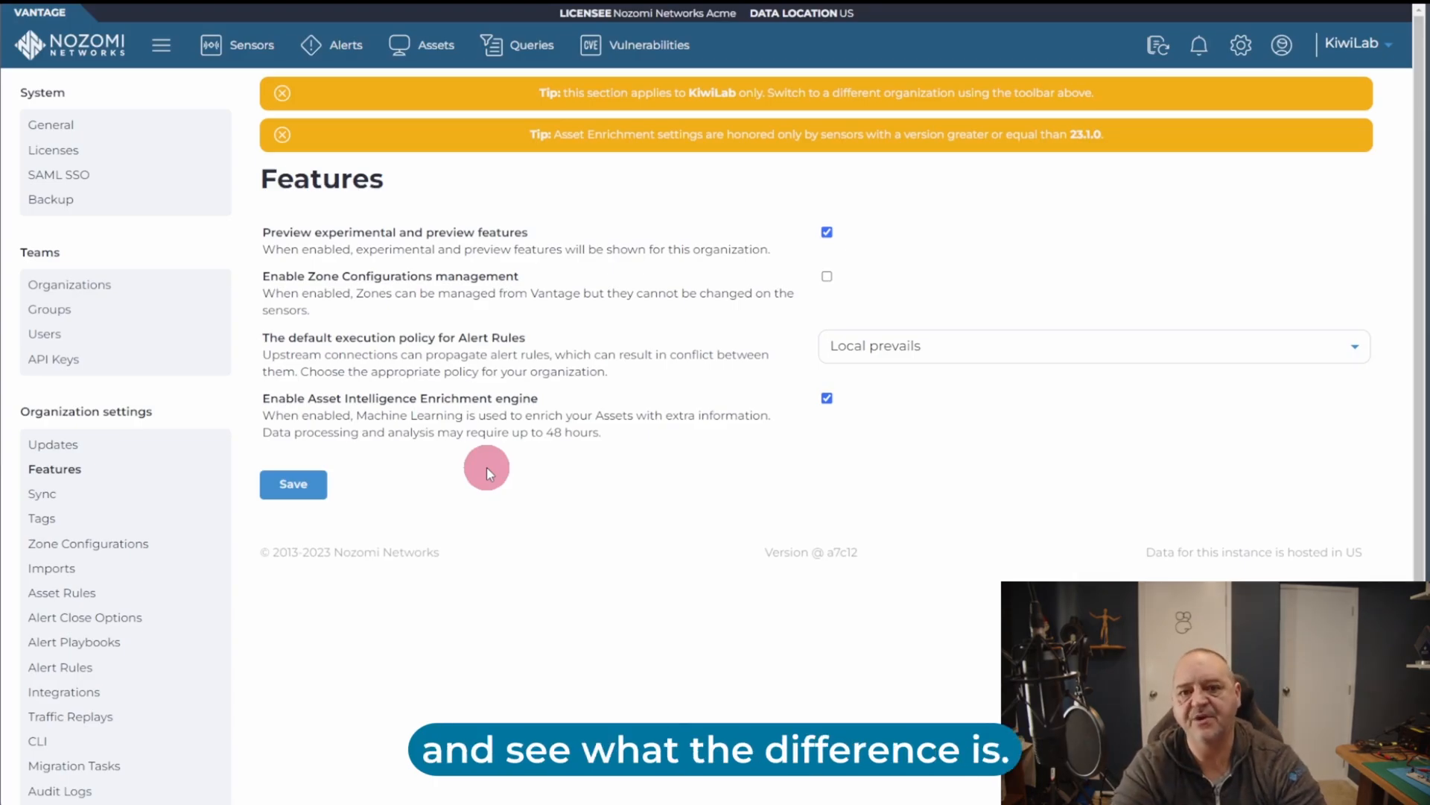
left_click(420, 44)
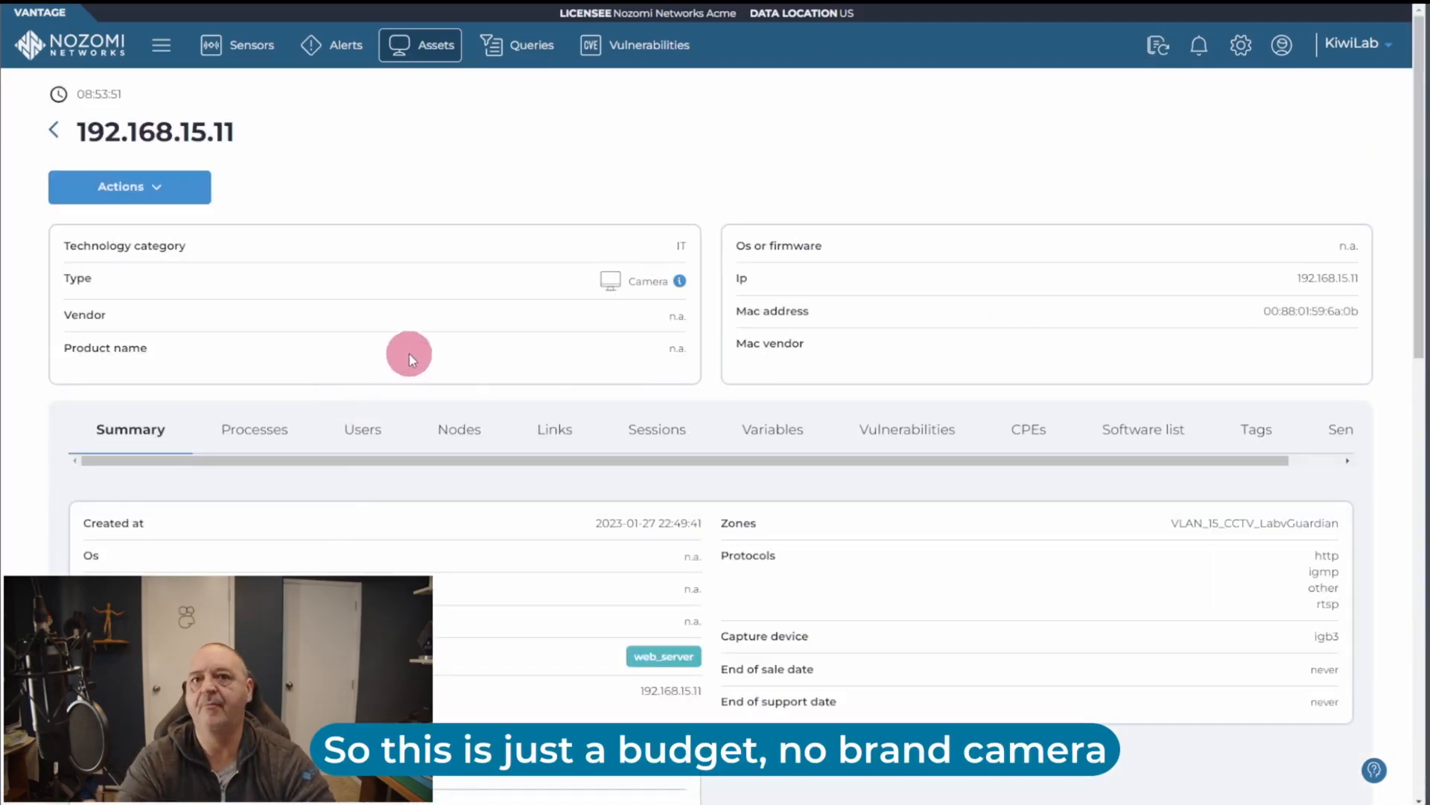
mouse_move(535, 373)
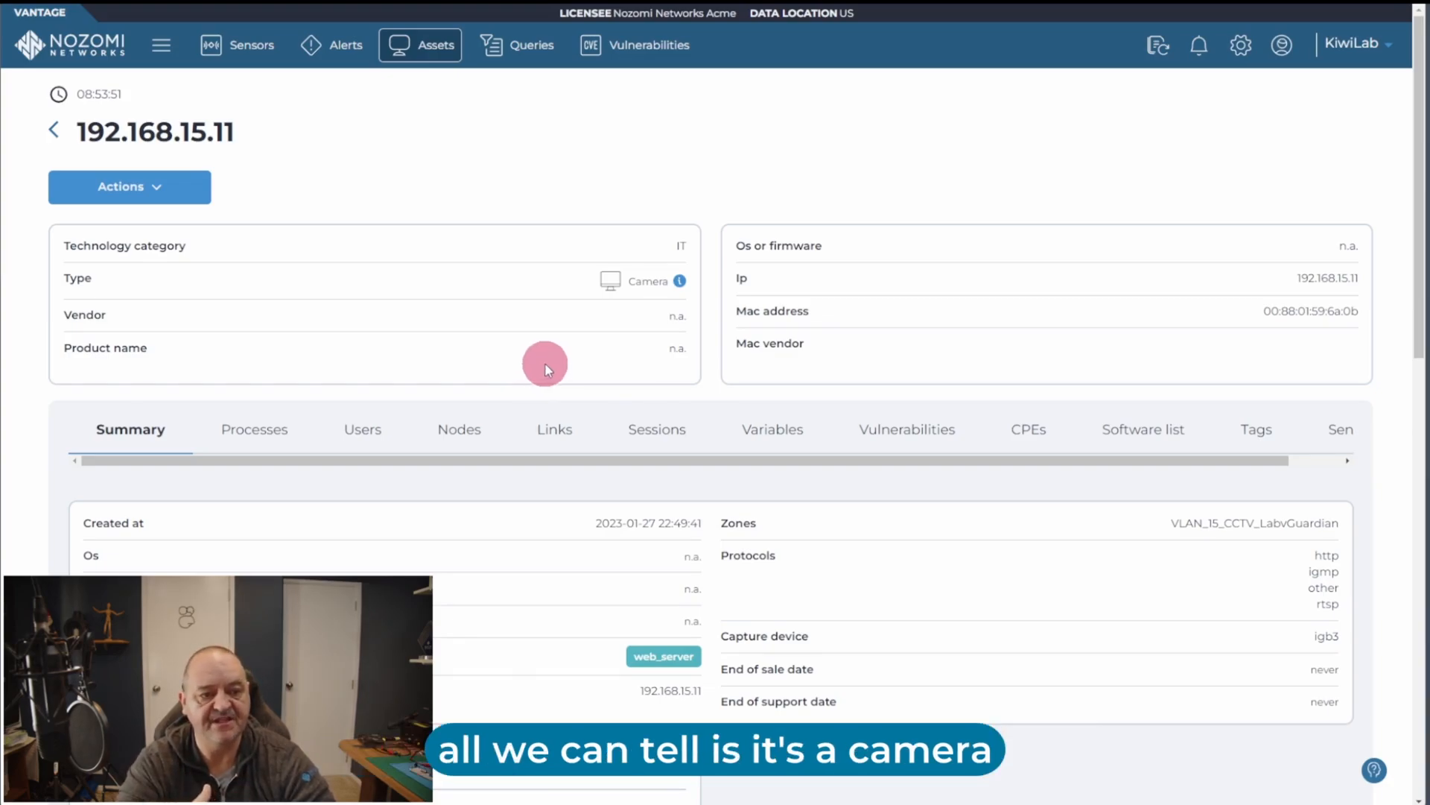
mouse_move(679, 281)
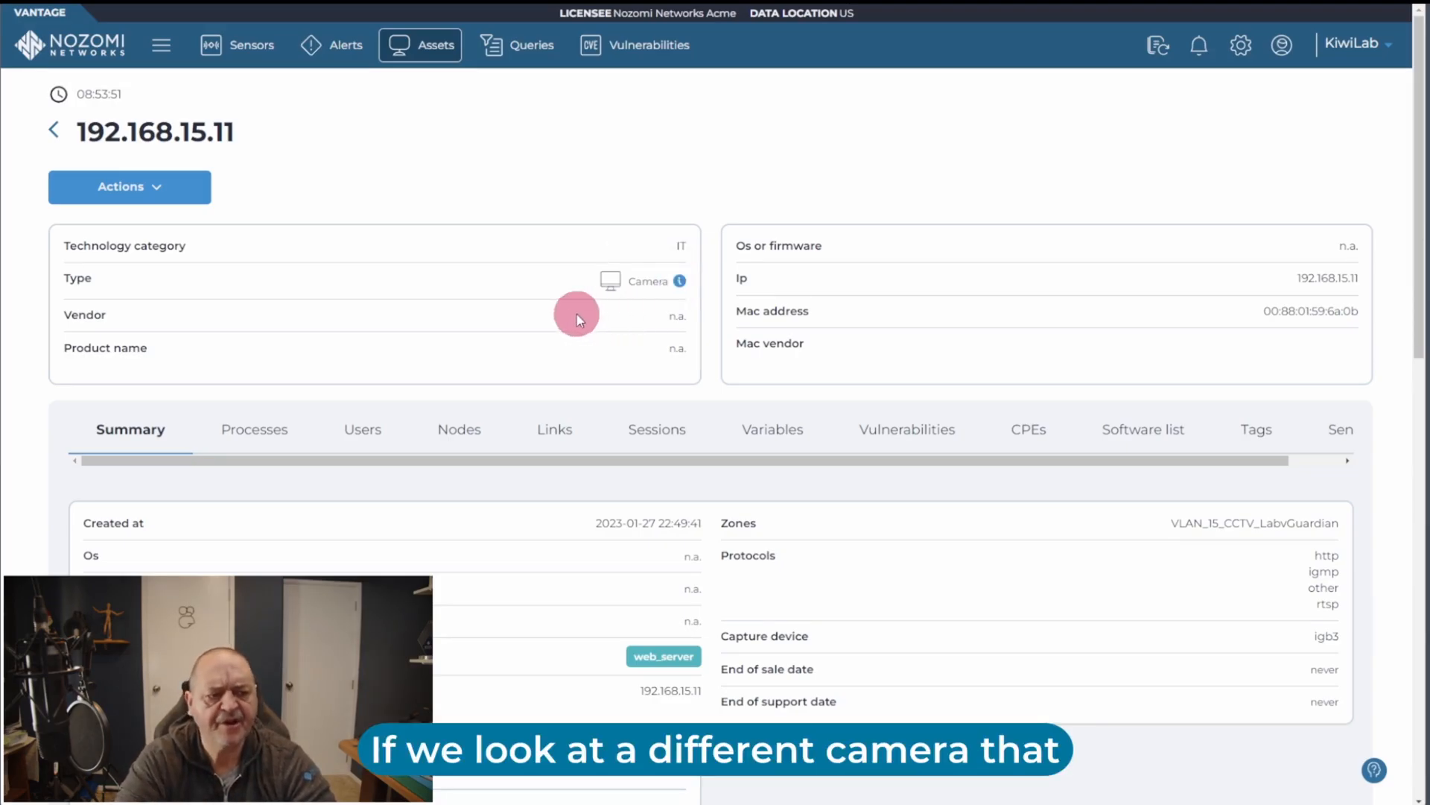
Open a different, enriched camera asset from the asset list
left_click(53, 129)
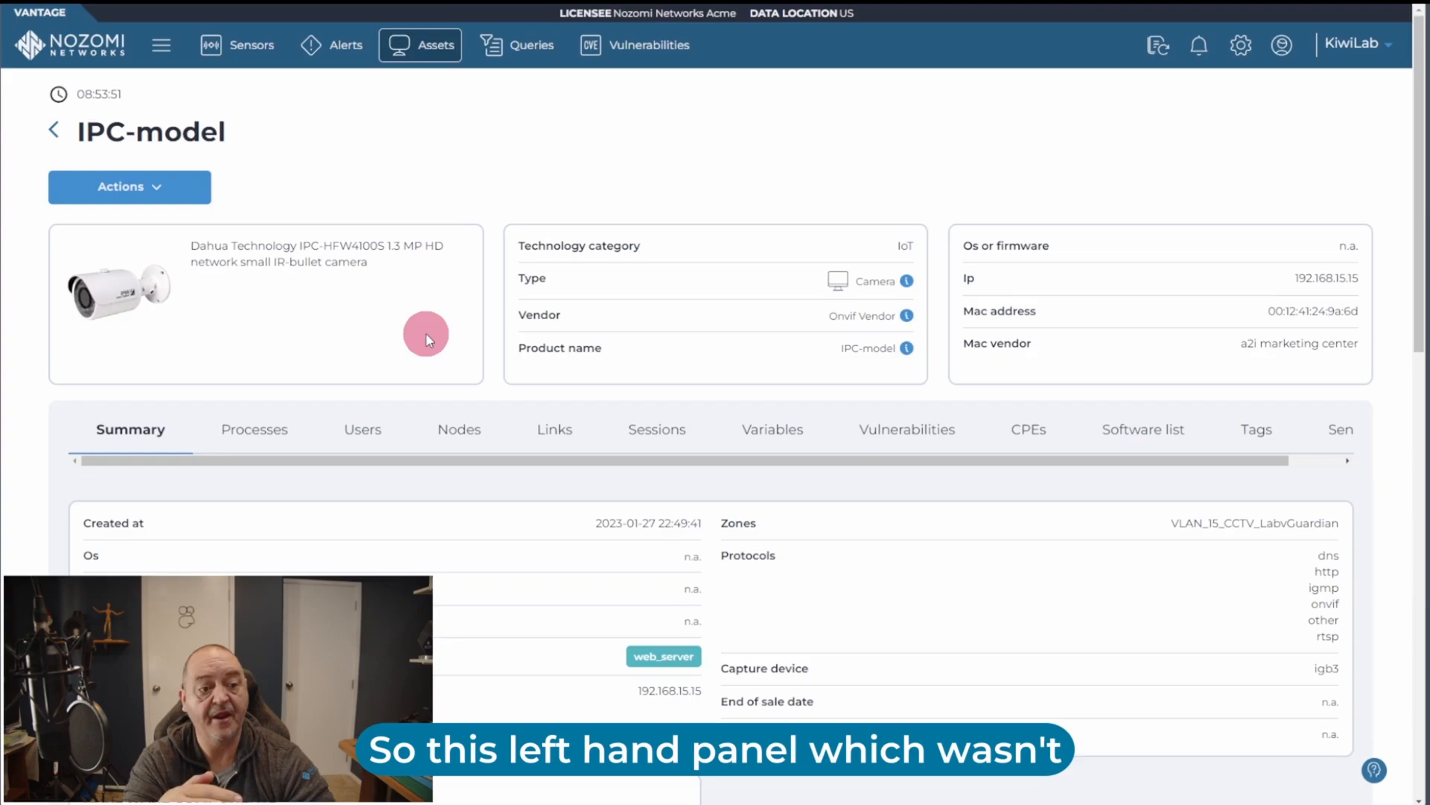
mouse_move(181, 353)
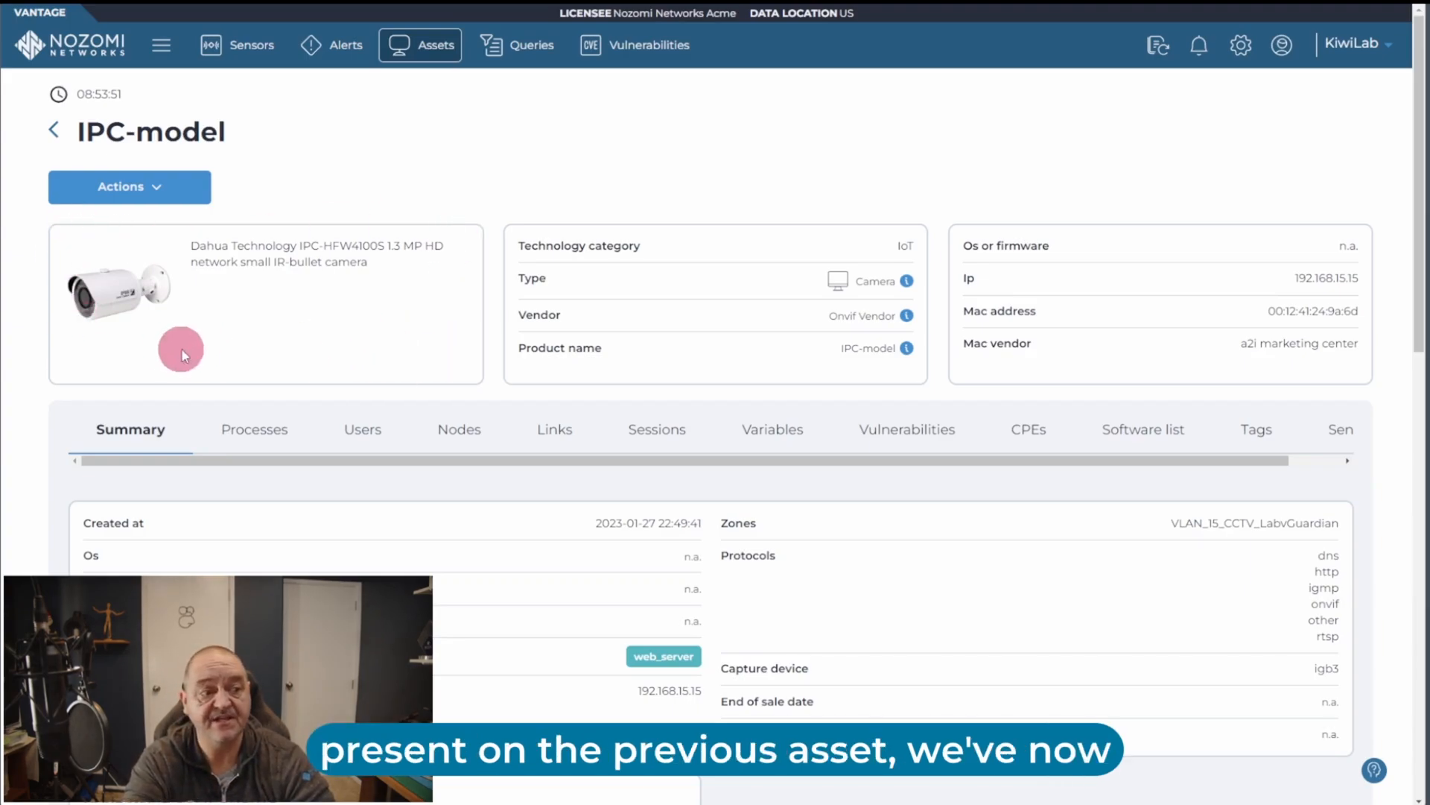
mouse_move(109, 359)
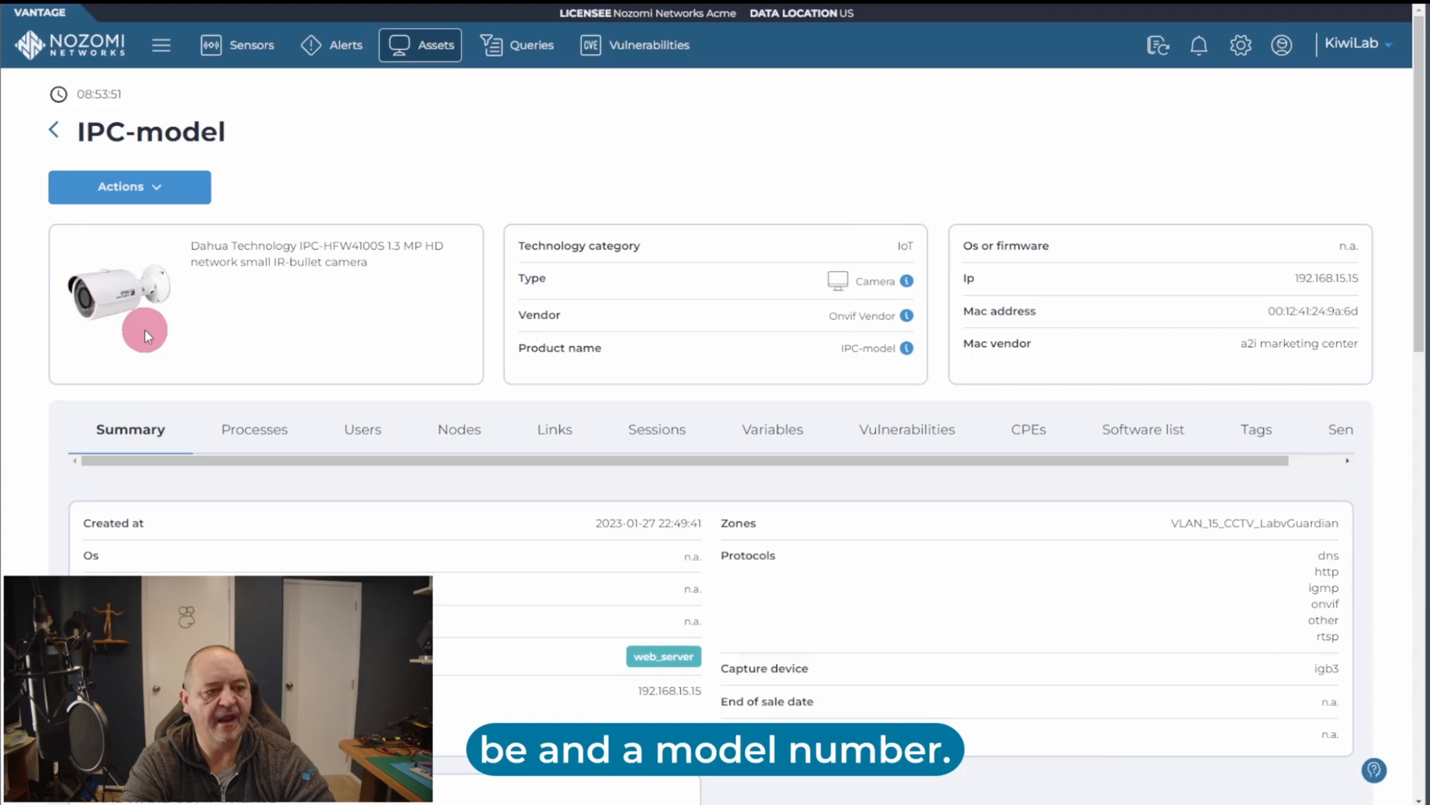
mouse_move(240, 262)
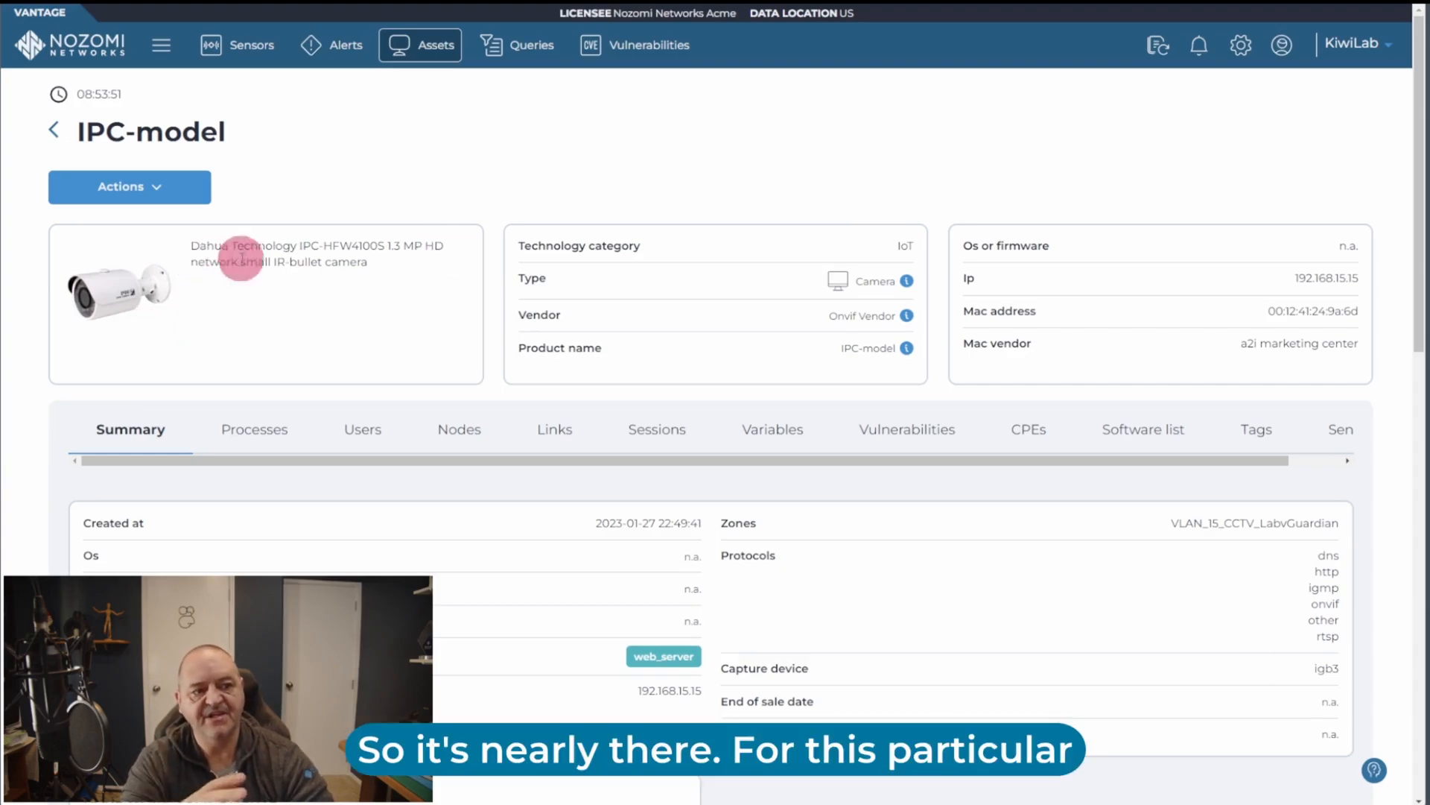
mouse_move(393, 329)
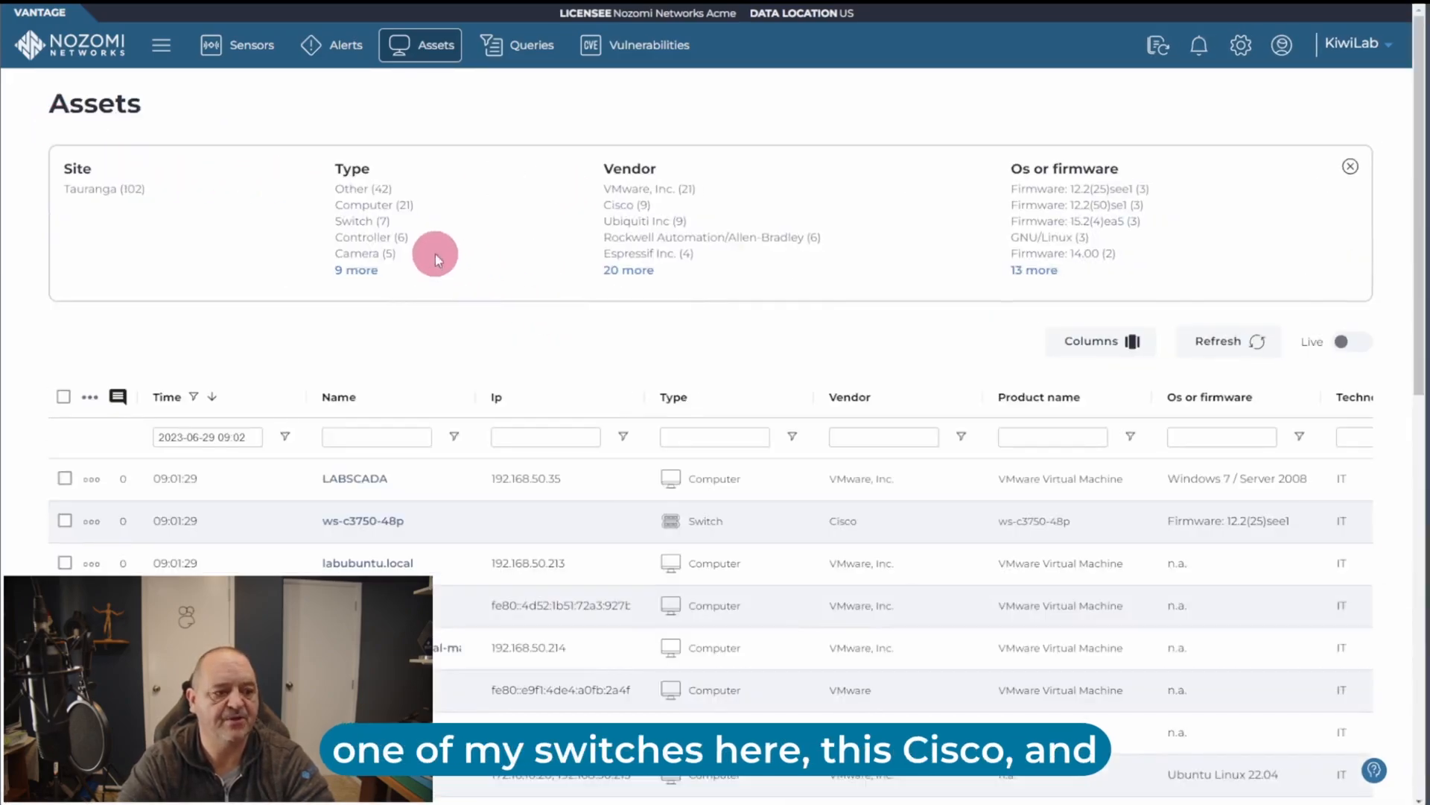
Filter assets to Switch and open the Cisco ws-c3750-48p switch details
left_click(361, 221)
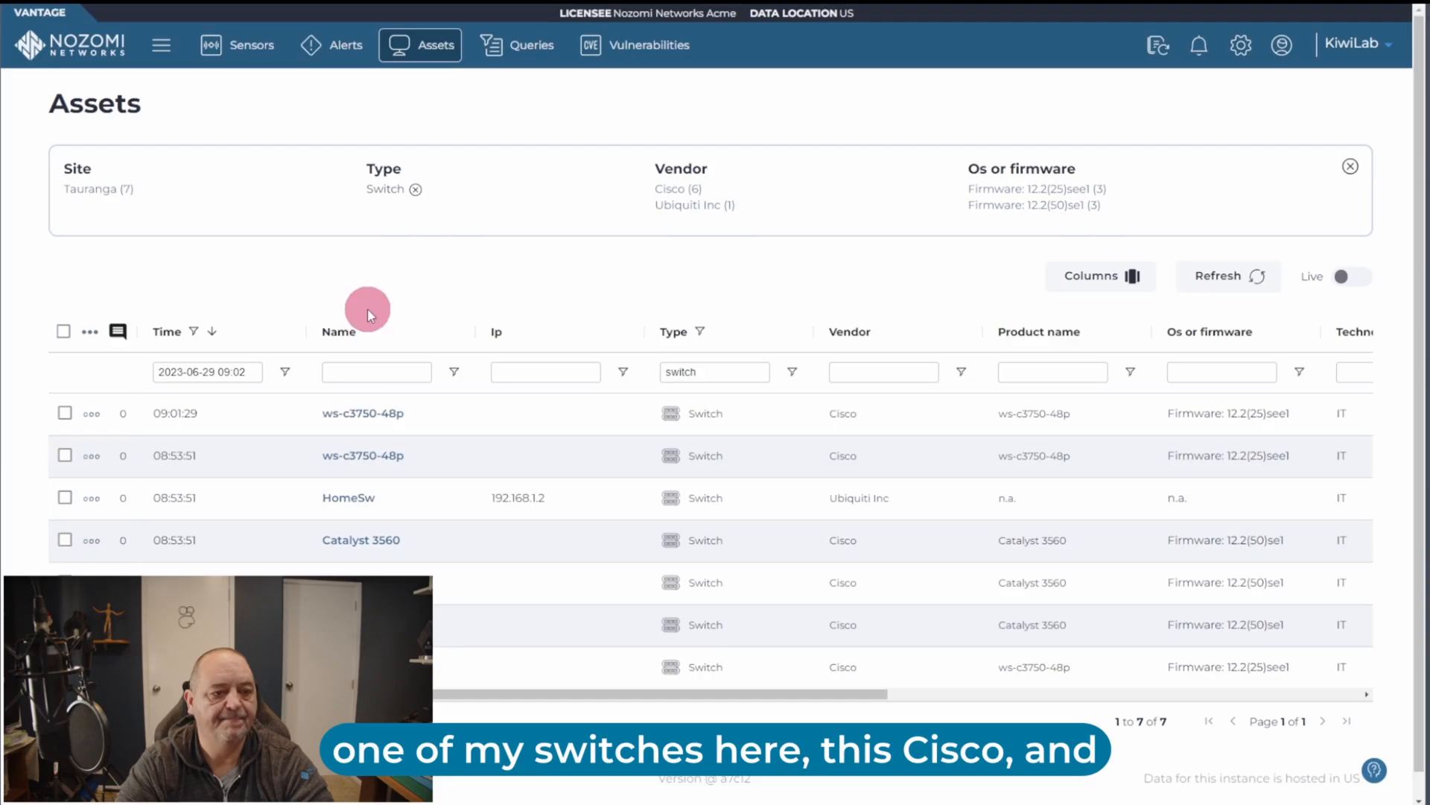
left_click(362, 412)
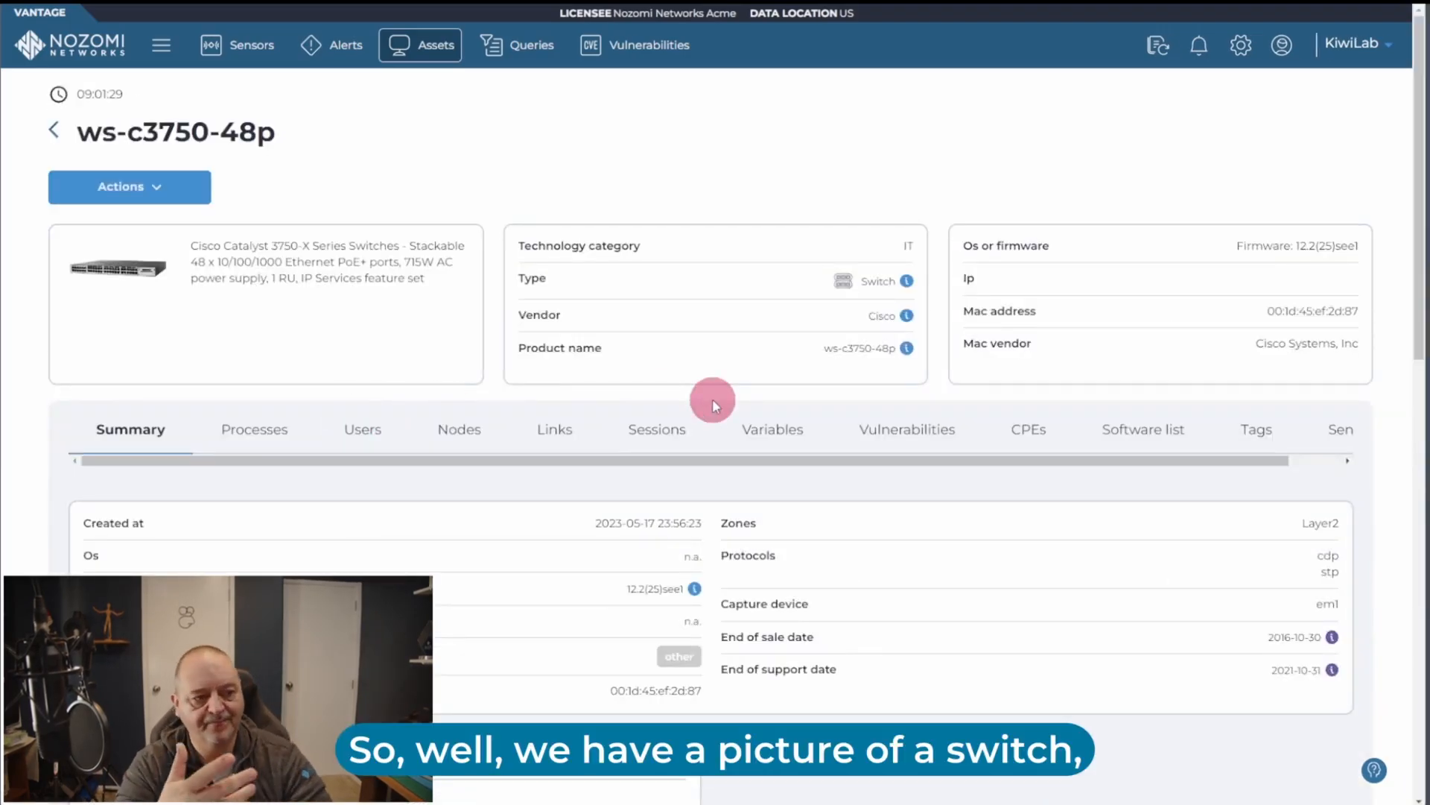
mouse_move(568, 524)
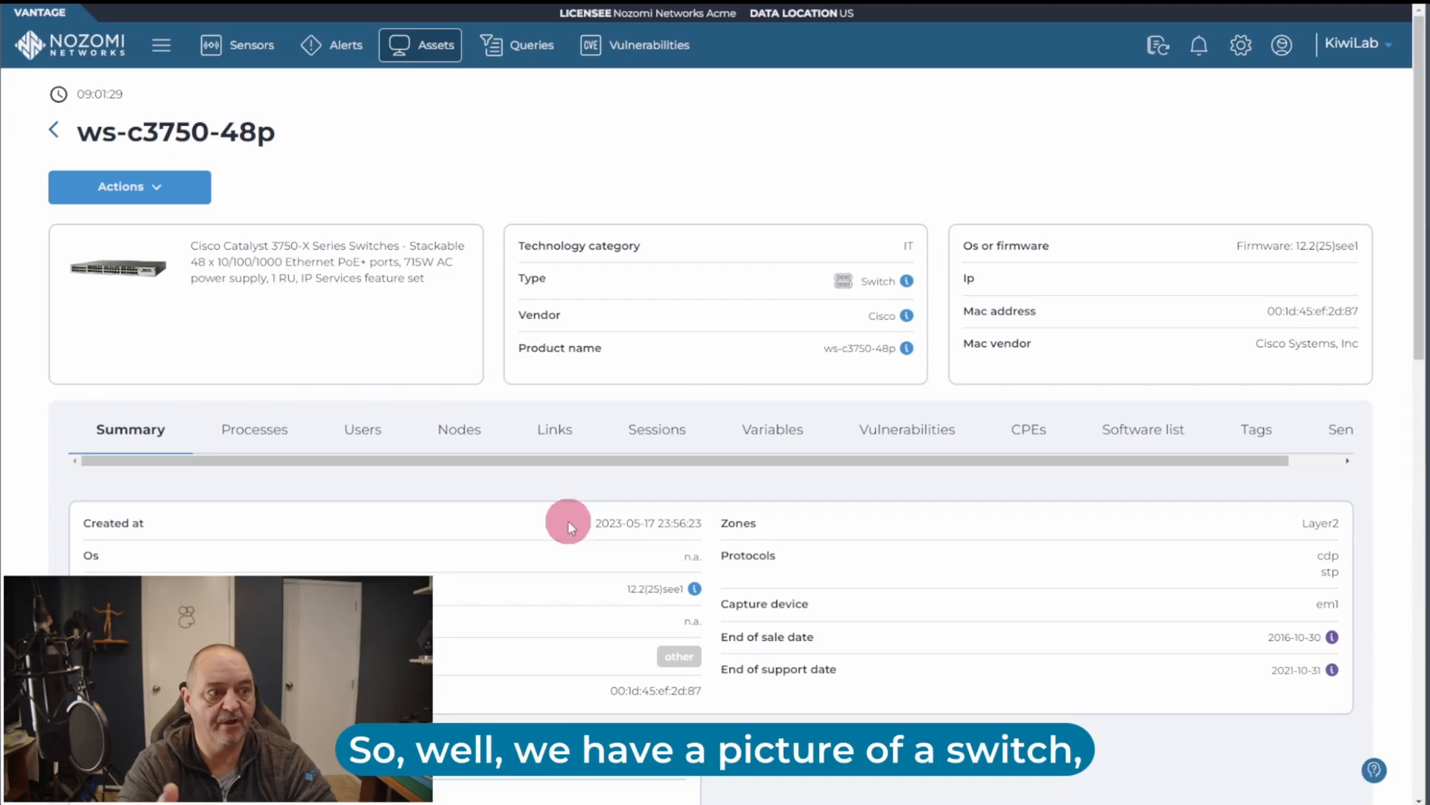
mouse_move(124, 329)
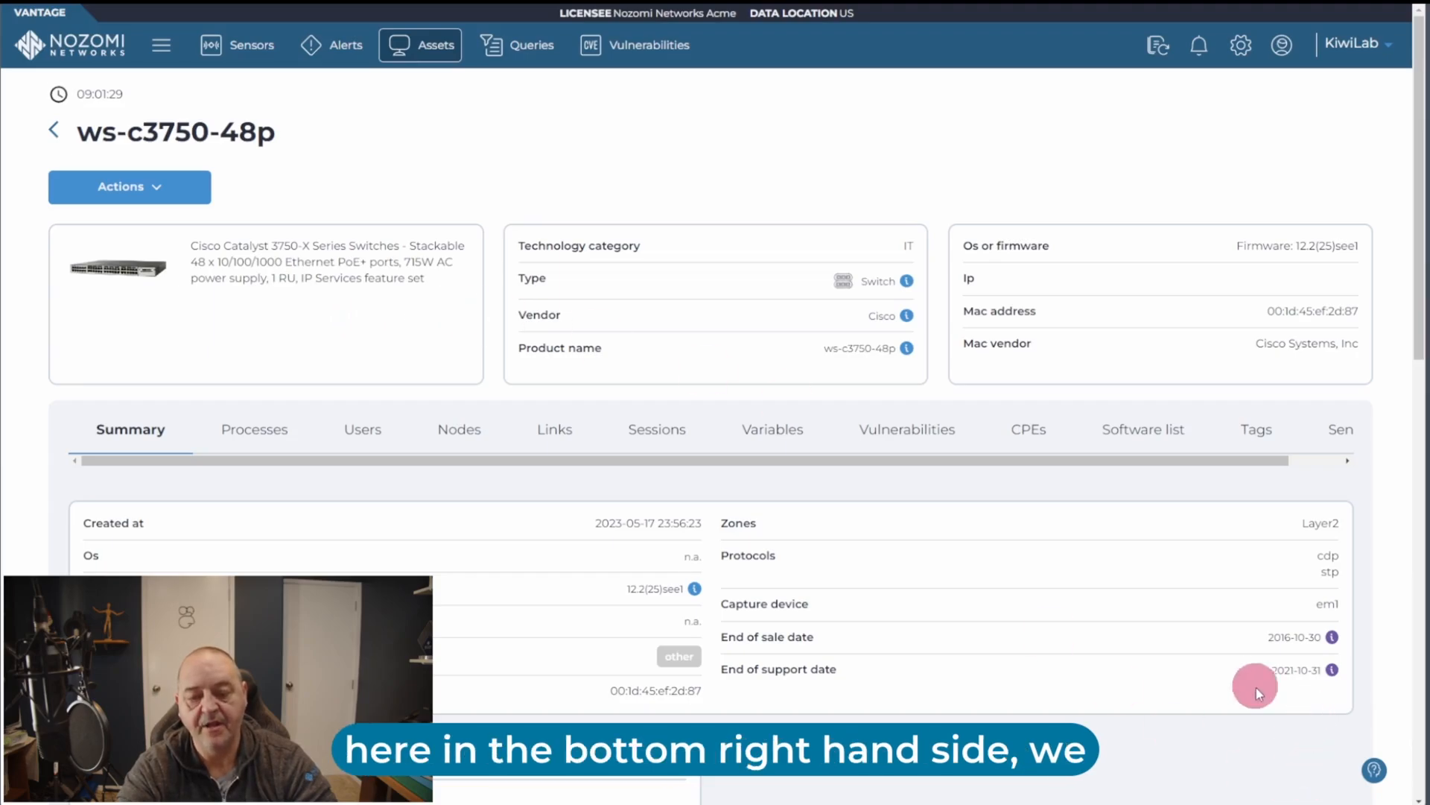
mouse_move(1332, 643)
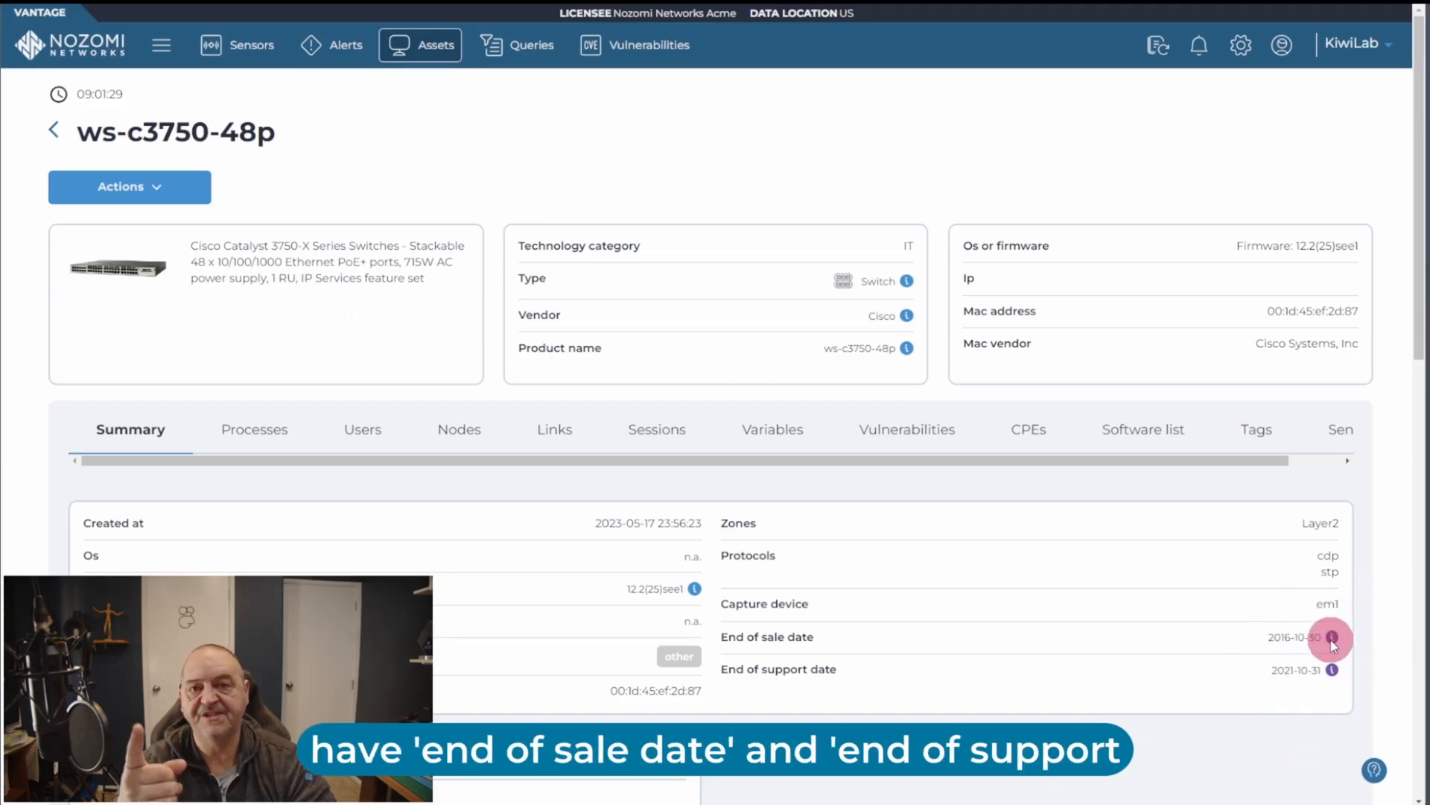
mouse_move(1331, 637)
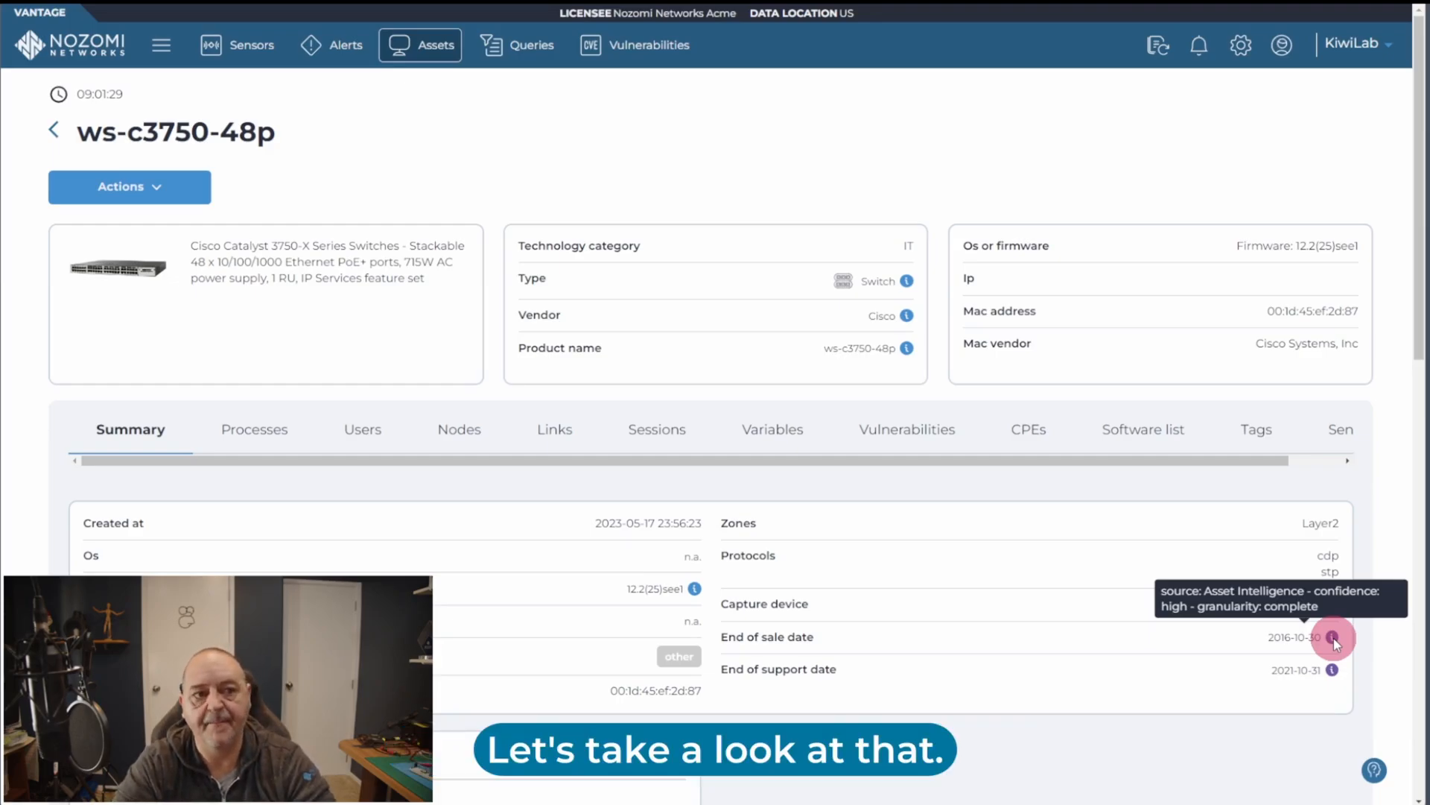
Open the Queries editor after checking the switch's end-date sources
left_click(519, 44)
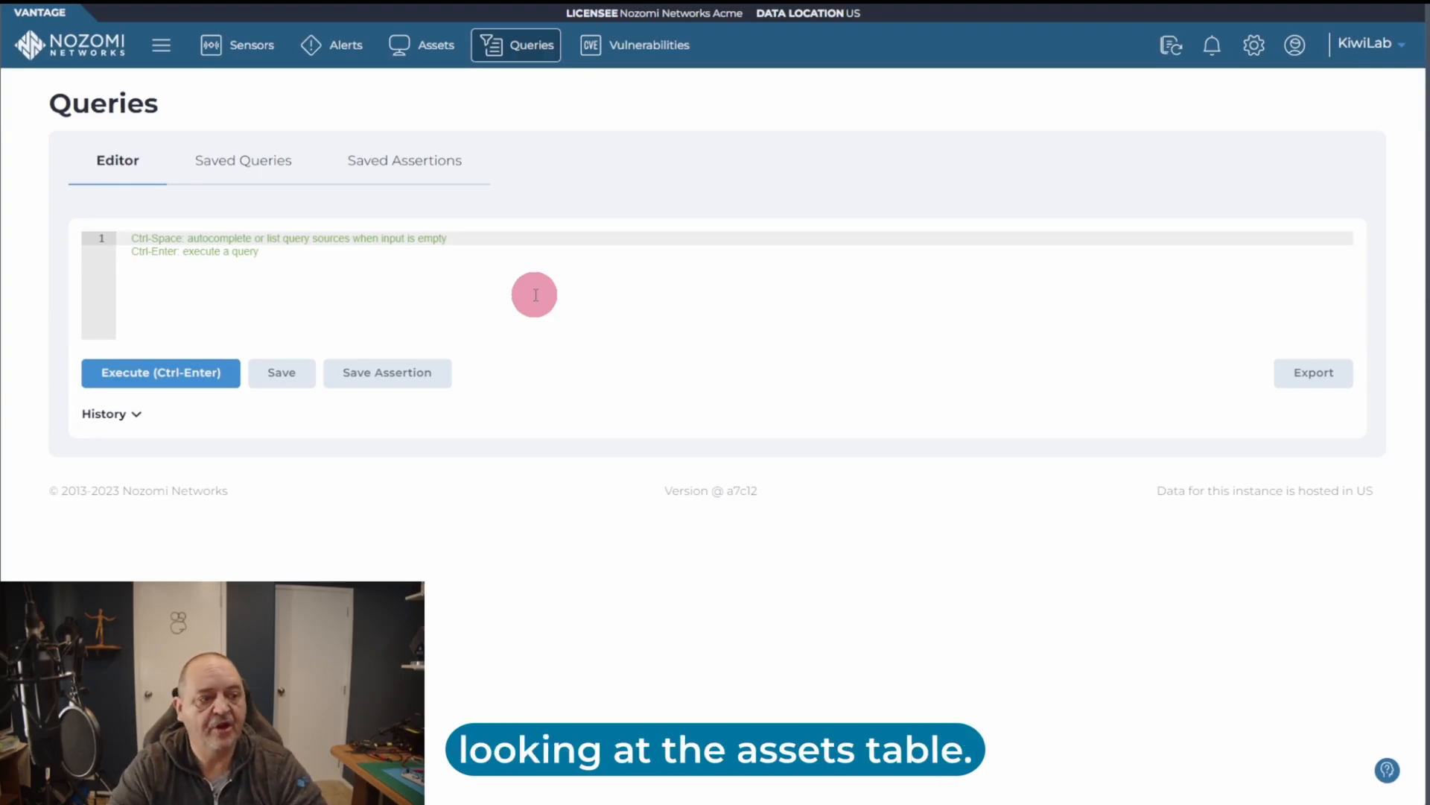
Write the query 'assets | where is_ai_enriched == true' in the editor
type("assets")
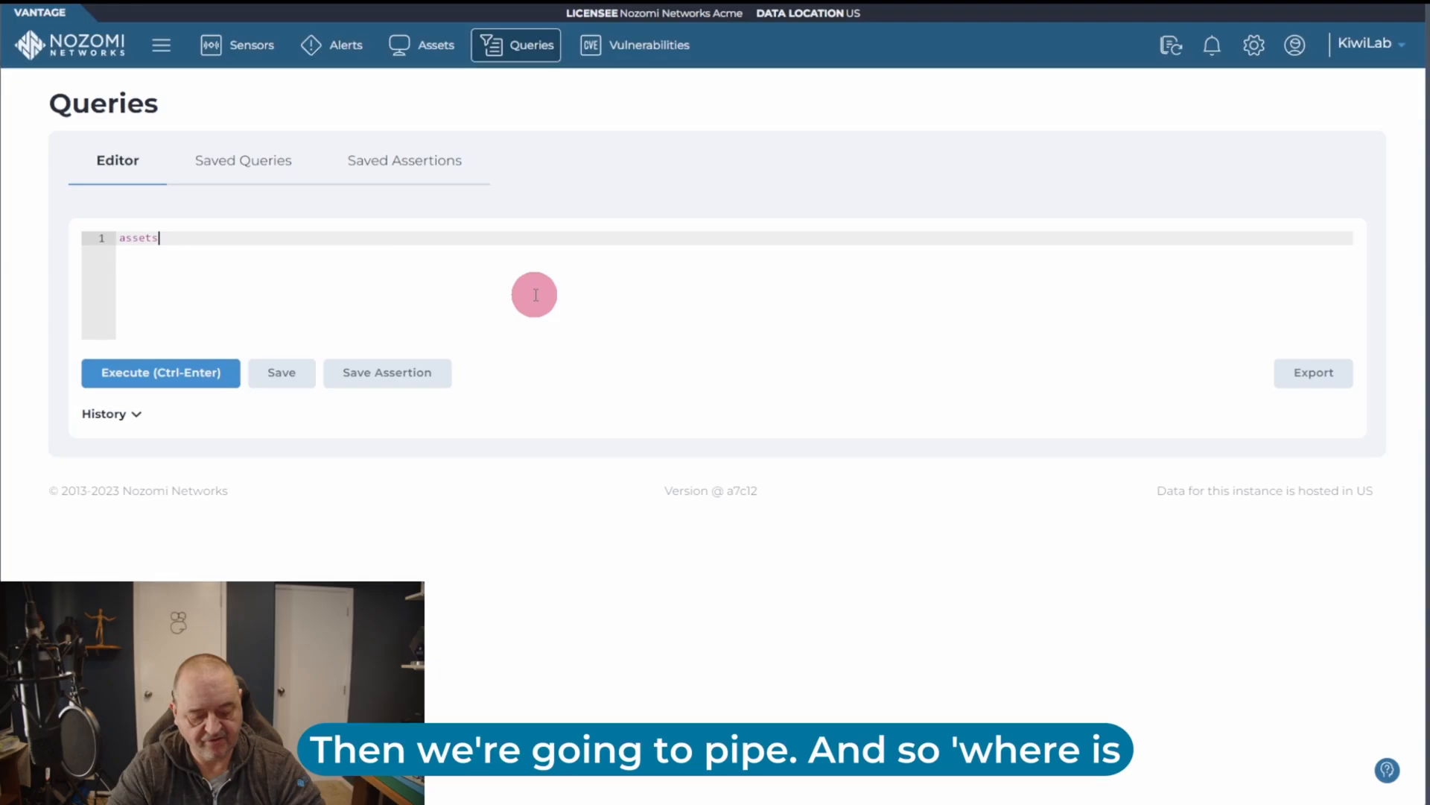
key("Enter")
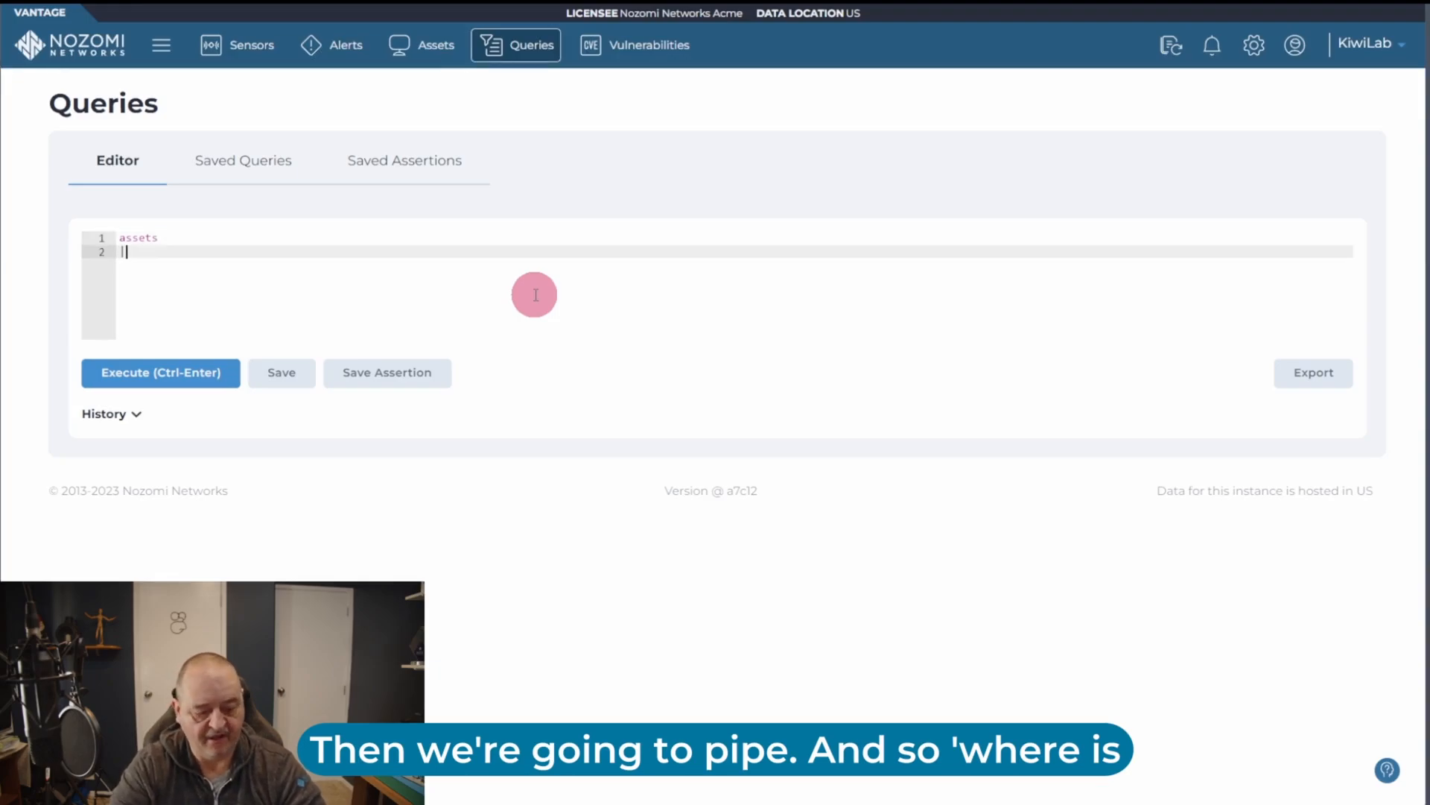
type("where")
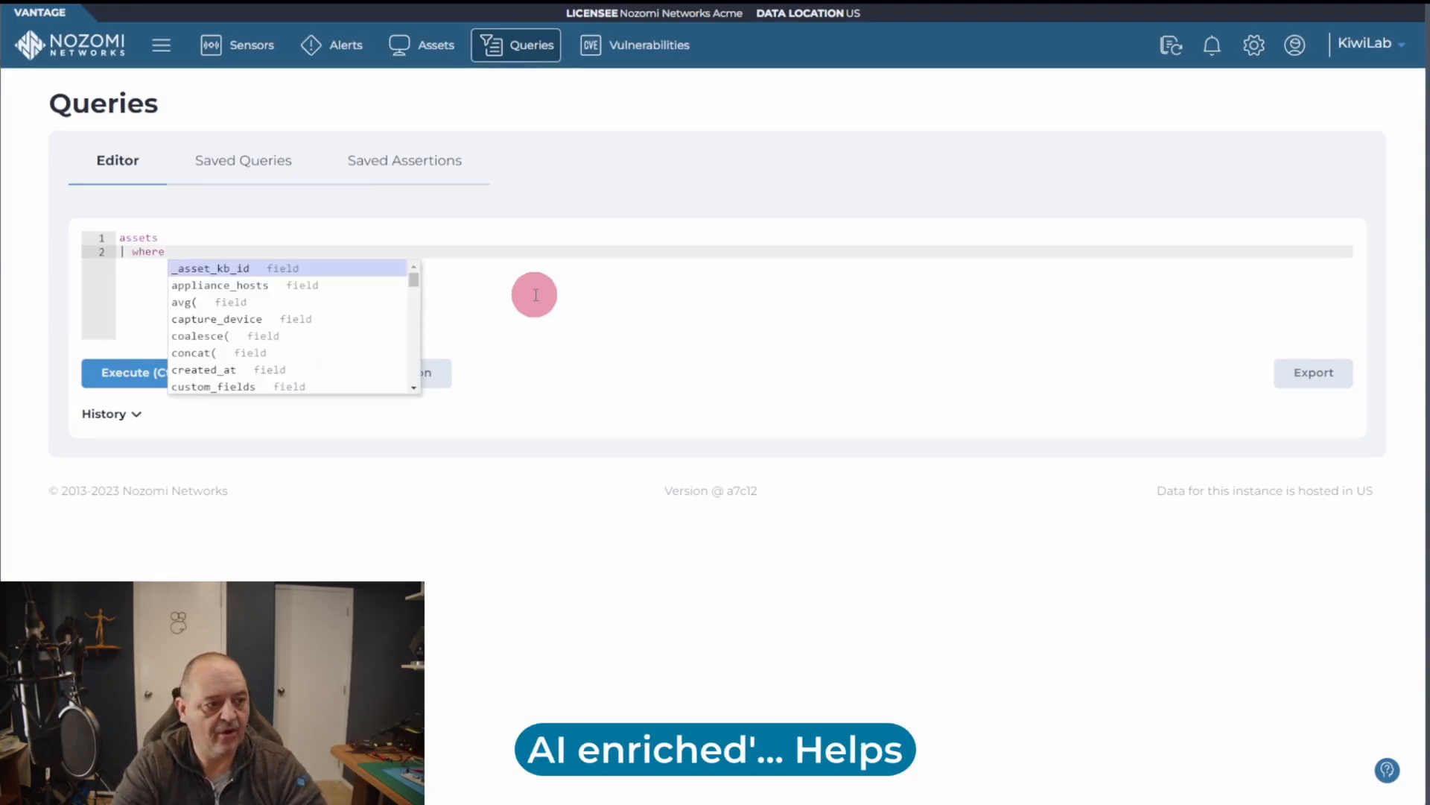
type("is_a")
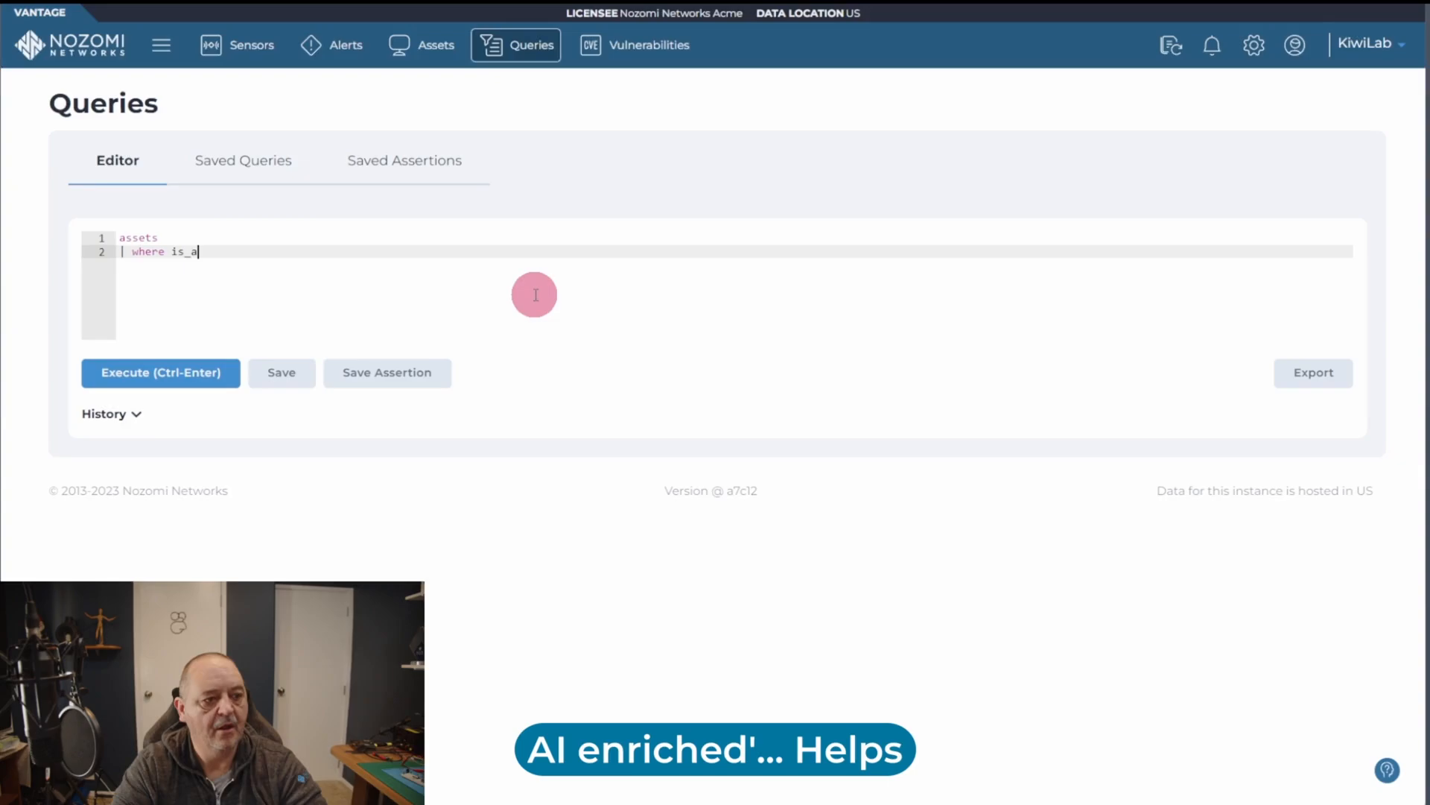
type("i")
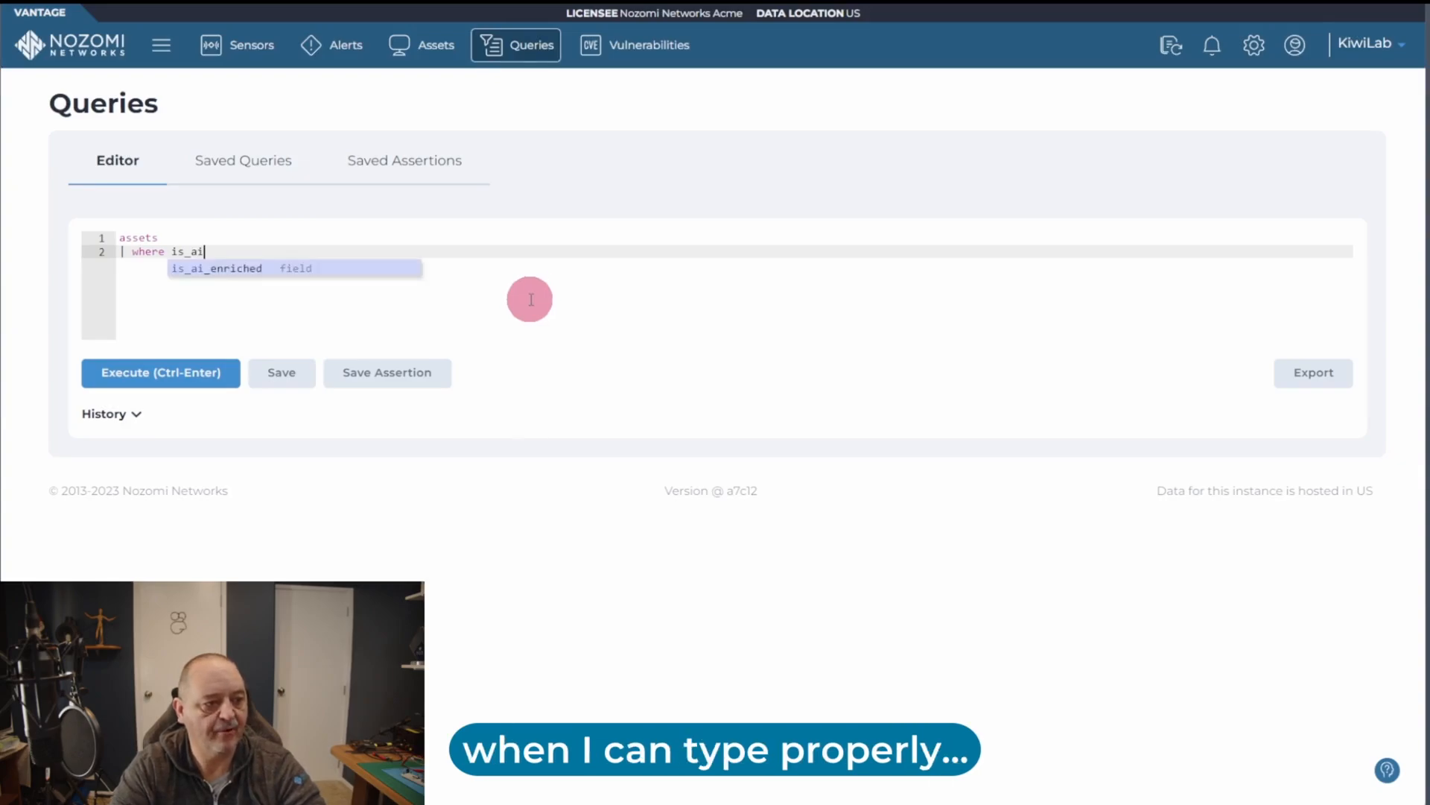
left_click(217, 268)
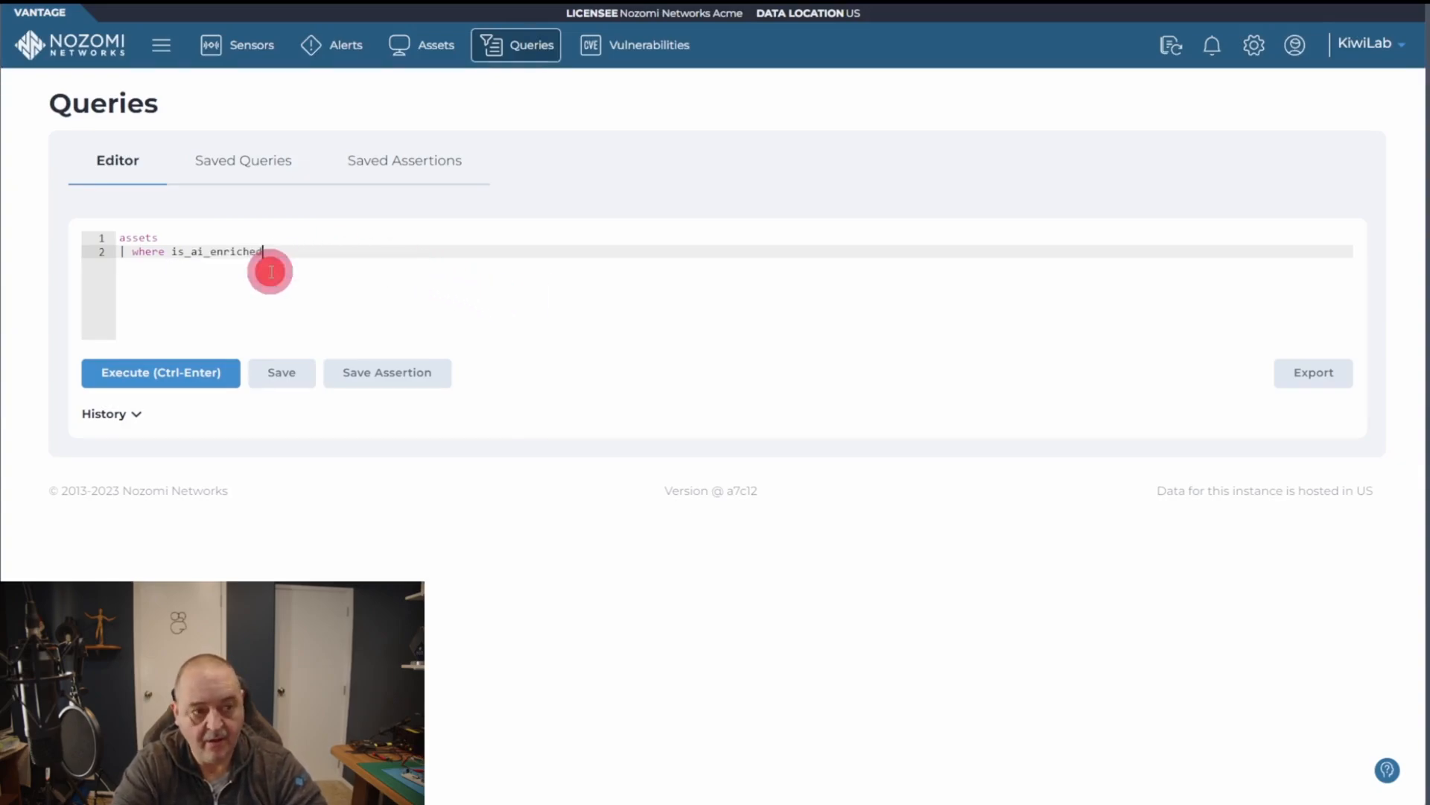
type("== true")
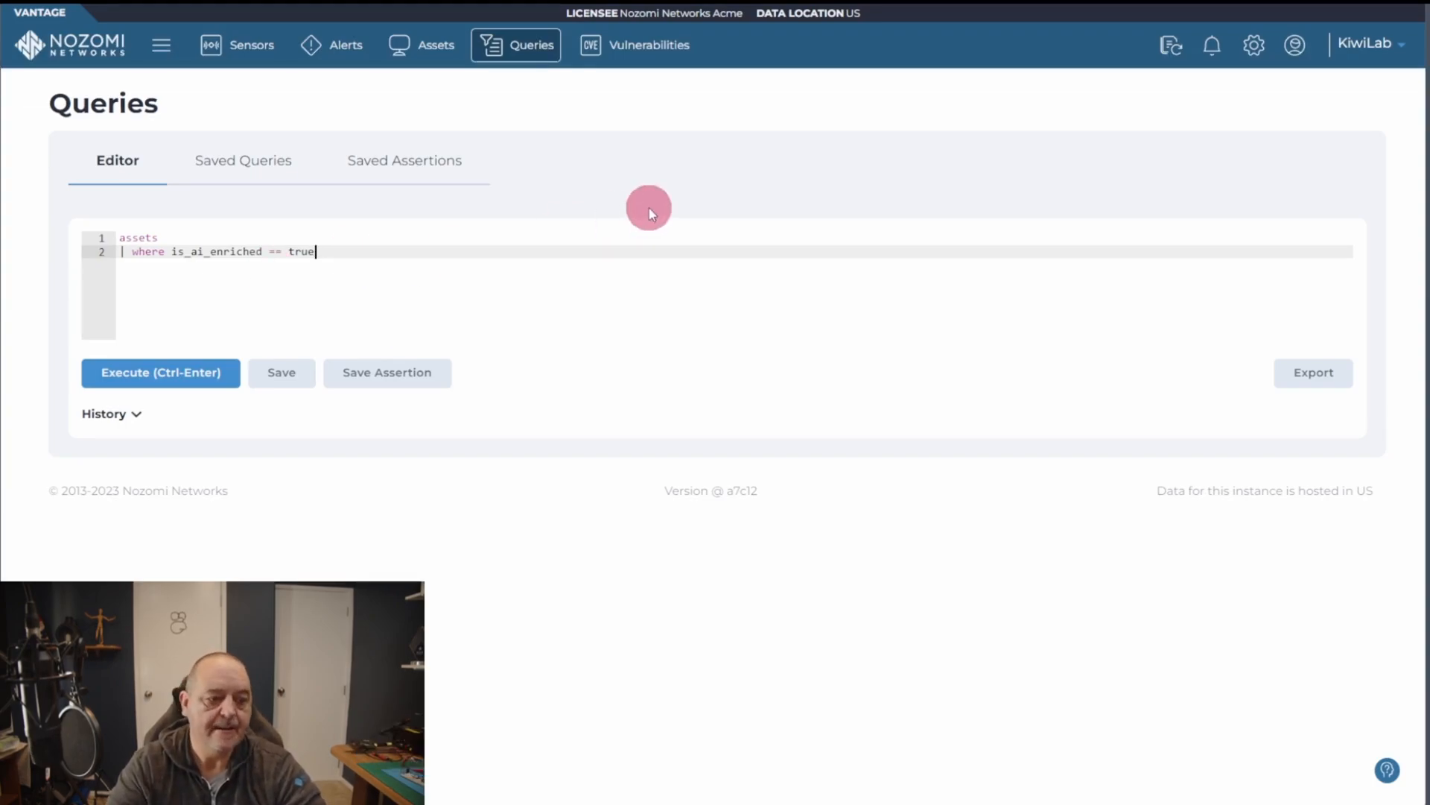
Execute the AI-enriched assets query and scroll through the results
left_click(161, 373)
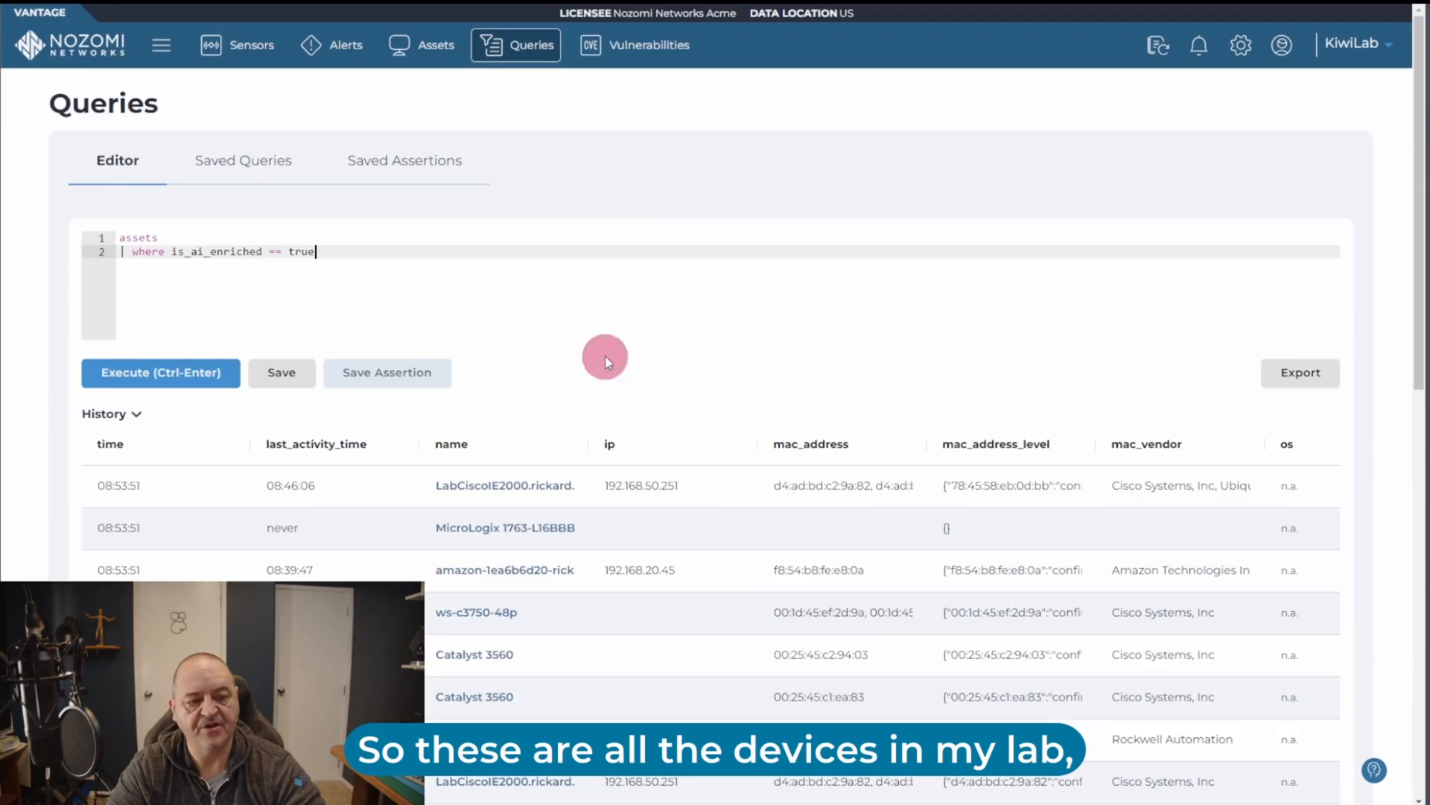
scroll("down", 3)
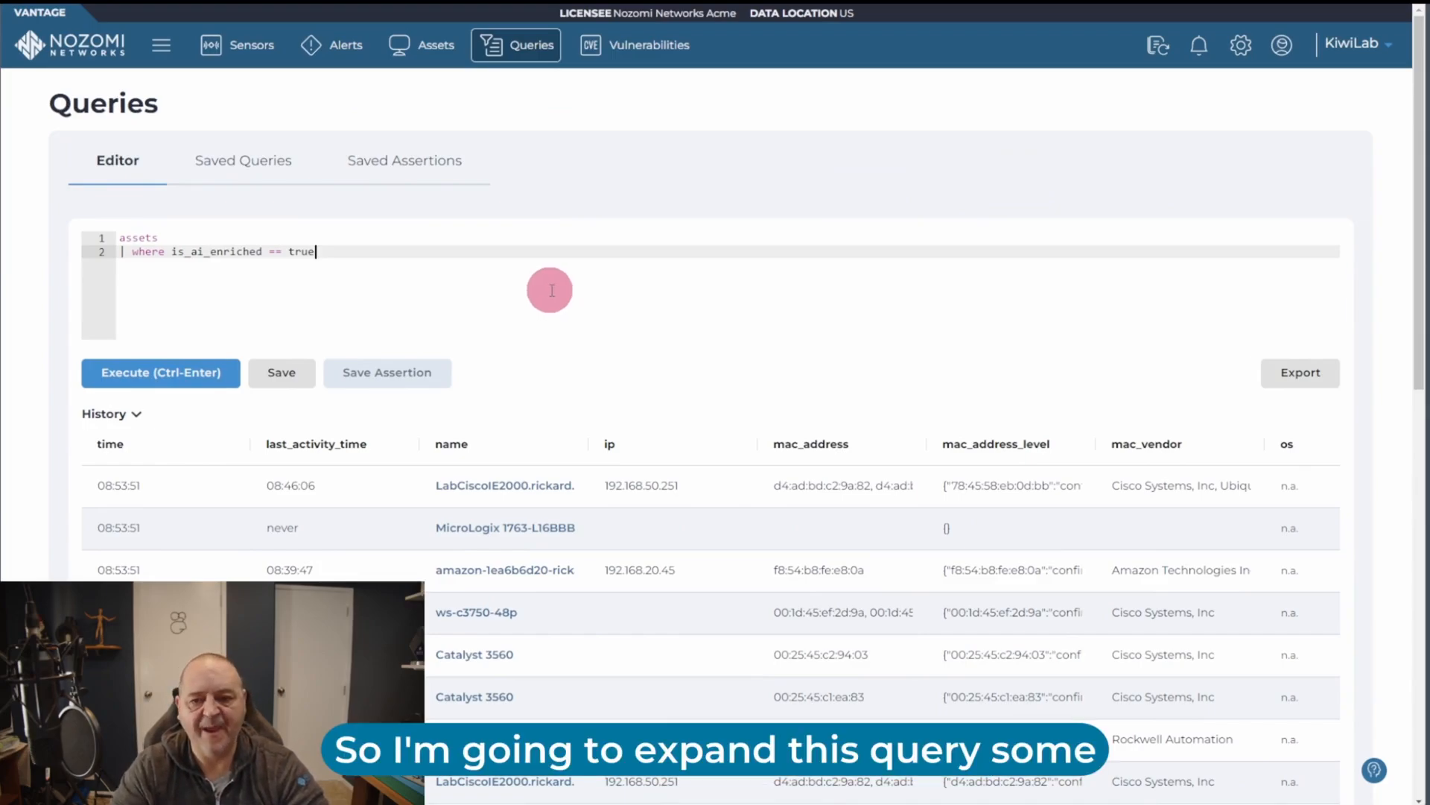
mouse_move(567, 286)
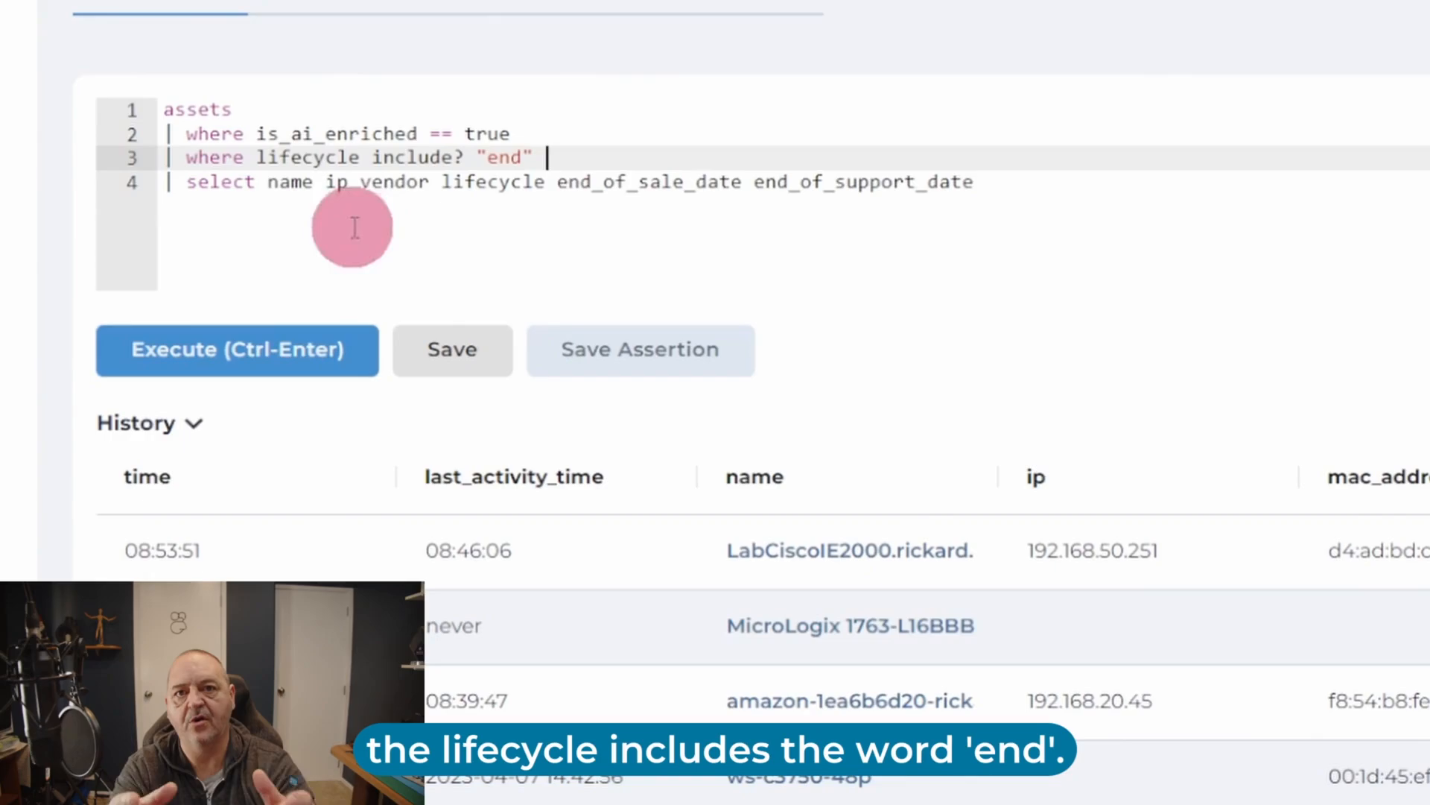
mouse_move(435, 280)
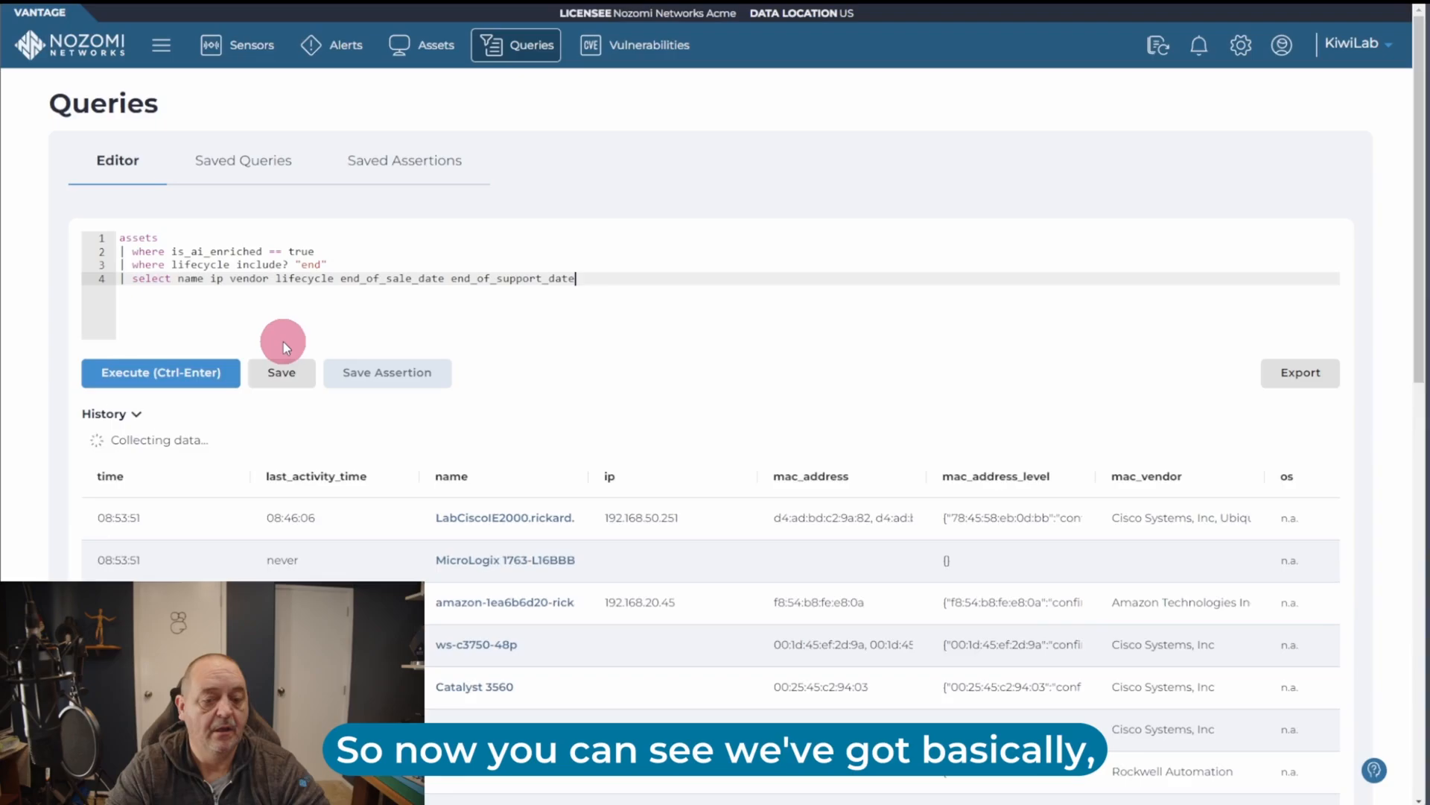
Run the query with the lifecycle "end" filter and selected columns
left_click(161, 373)
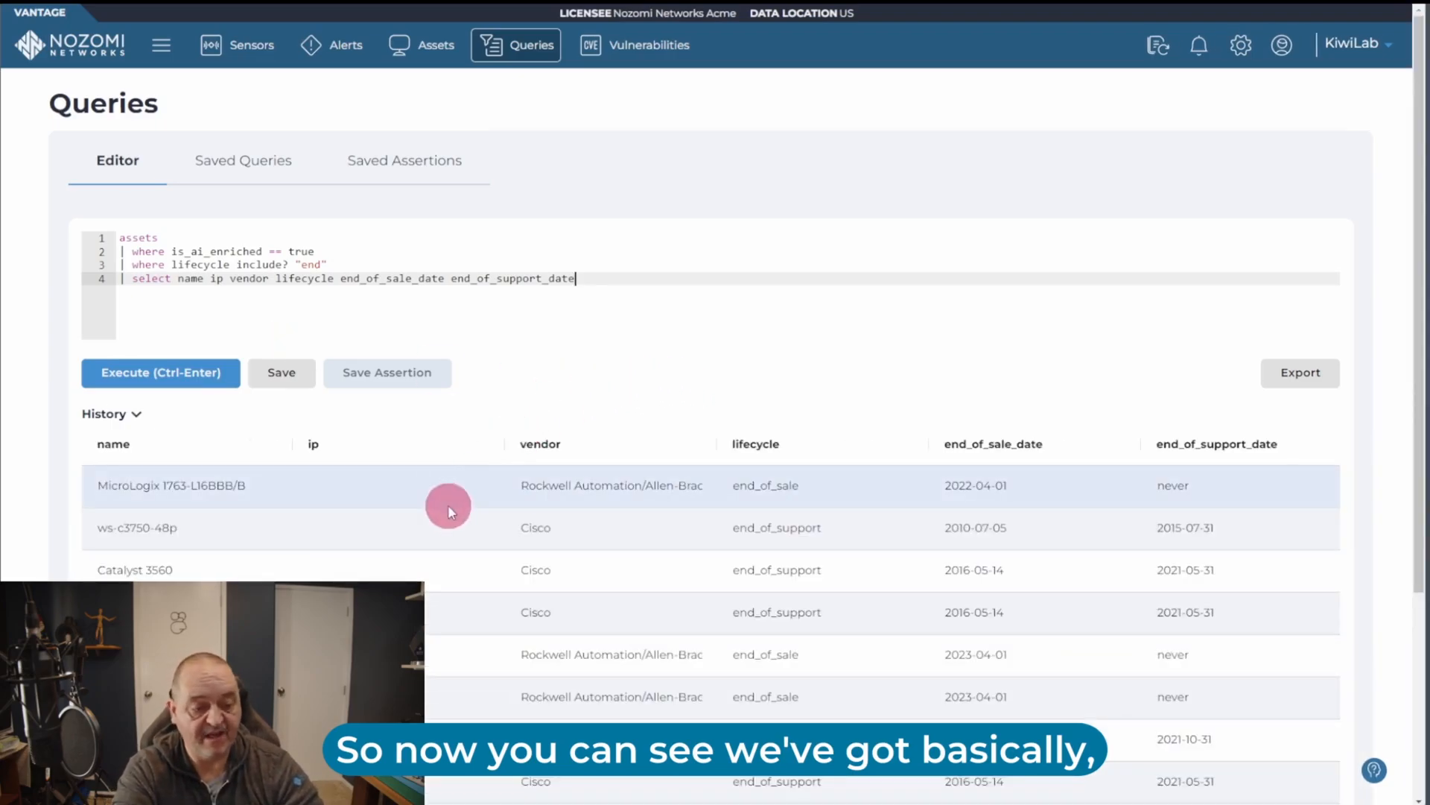
Scroll through the 10 end-of-life devices with their end-of-sale/support dates
scroll("down", 3)
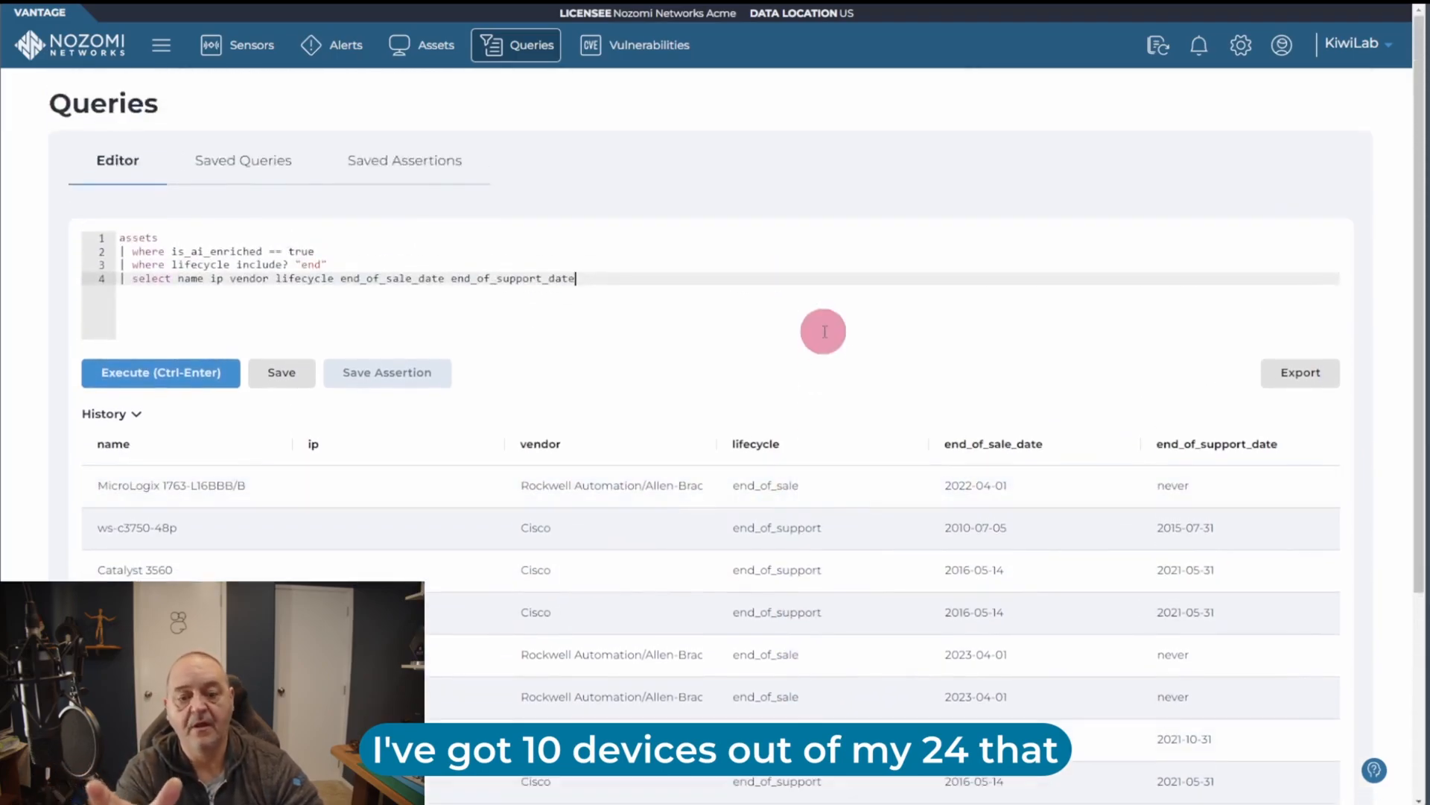
scroll("down", 3)
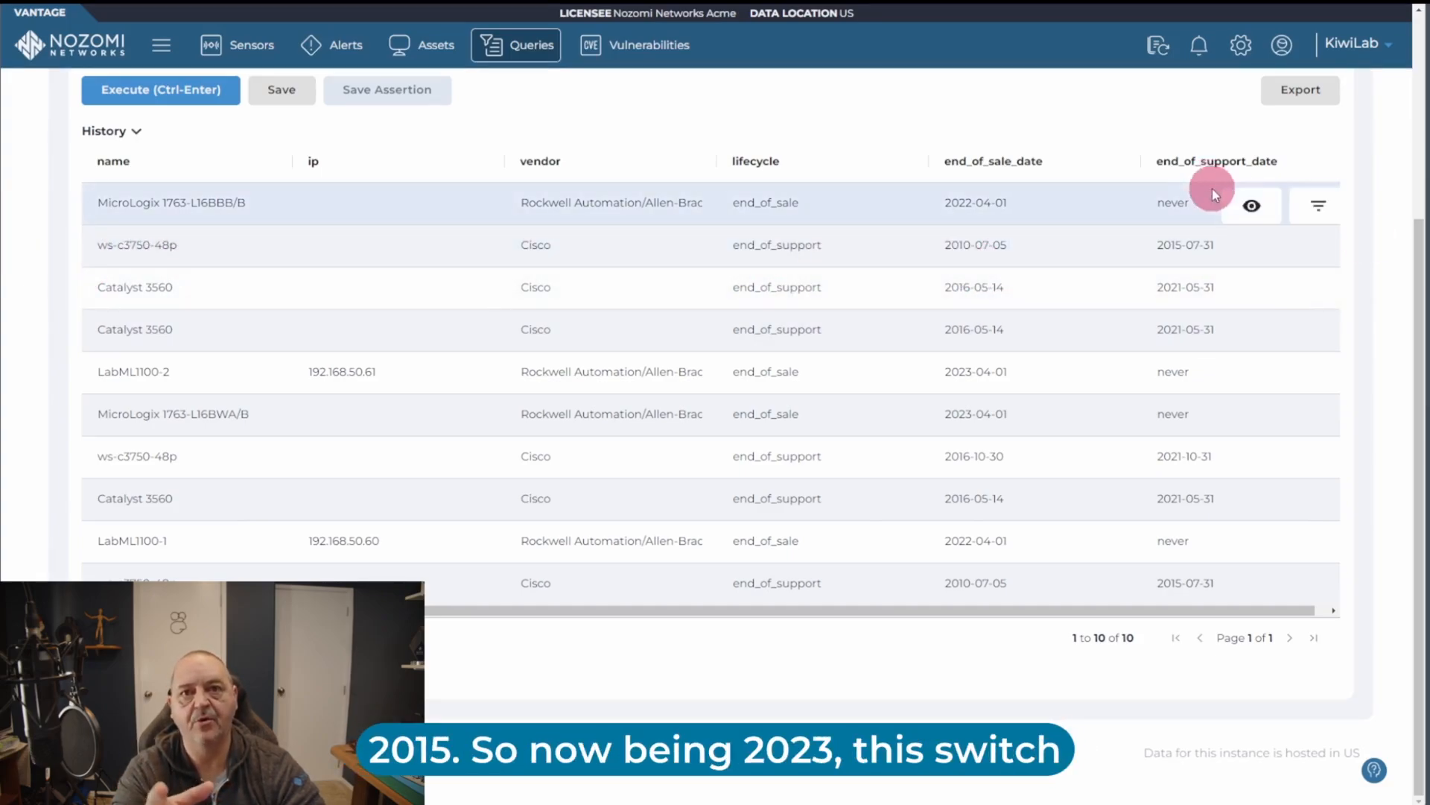
mouse_move(1275, 247)
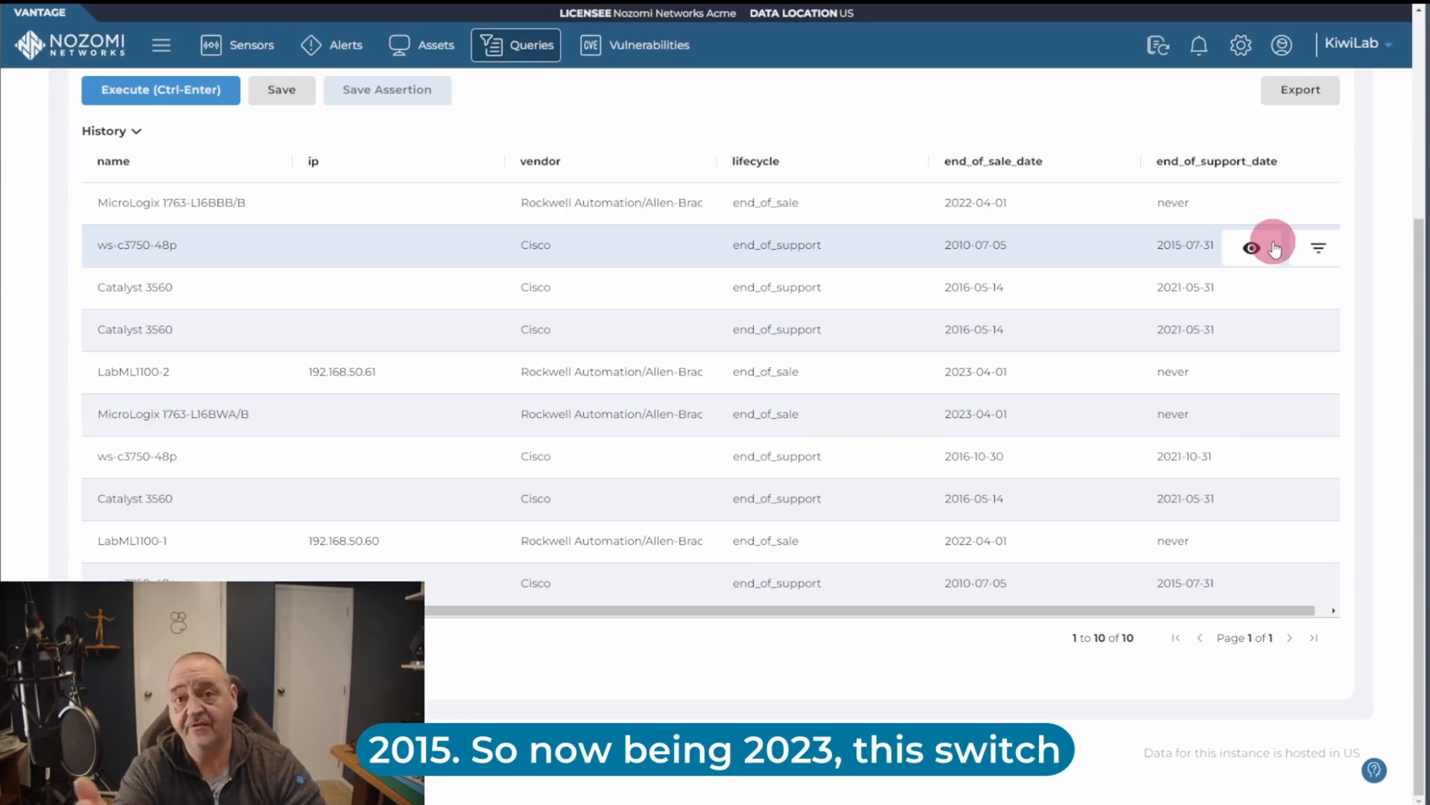